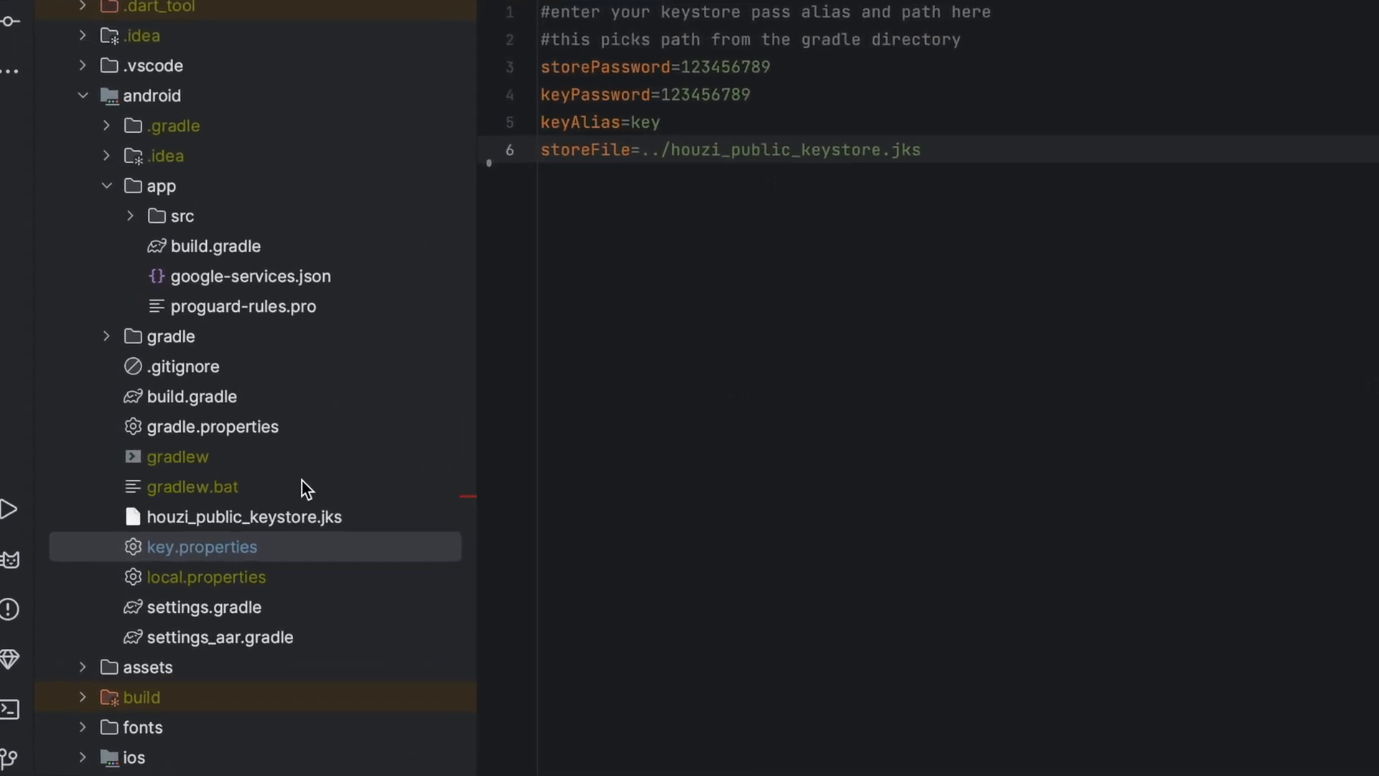
Select the existing keystore file in the Project view.
{"action": "left_click", "coordinate": [243, 516]}
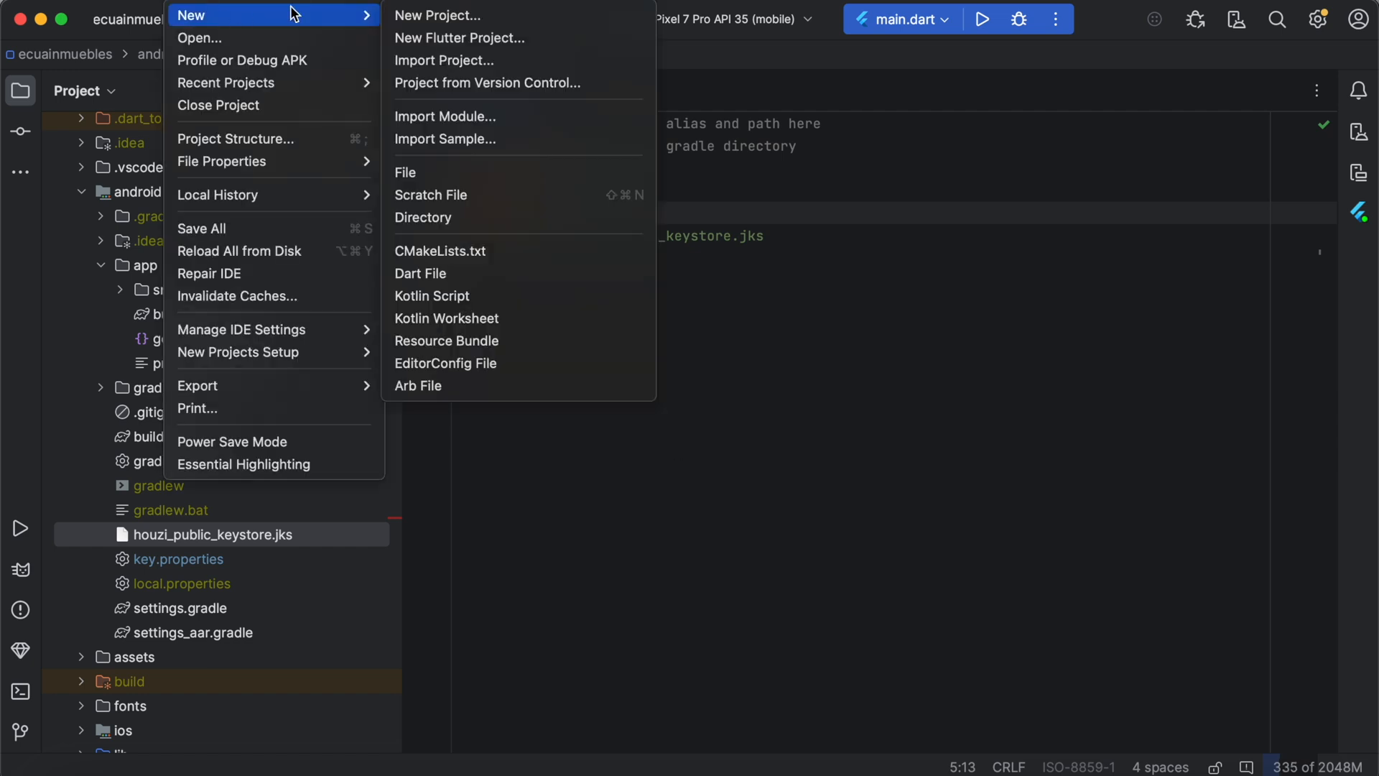
Create a new Empty Activity project named EdgeToEdge.
{"action": "left_click", "coordinate": [437, 15]}
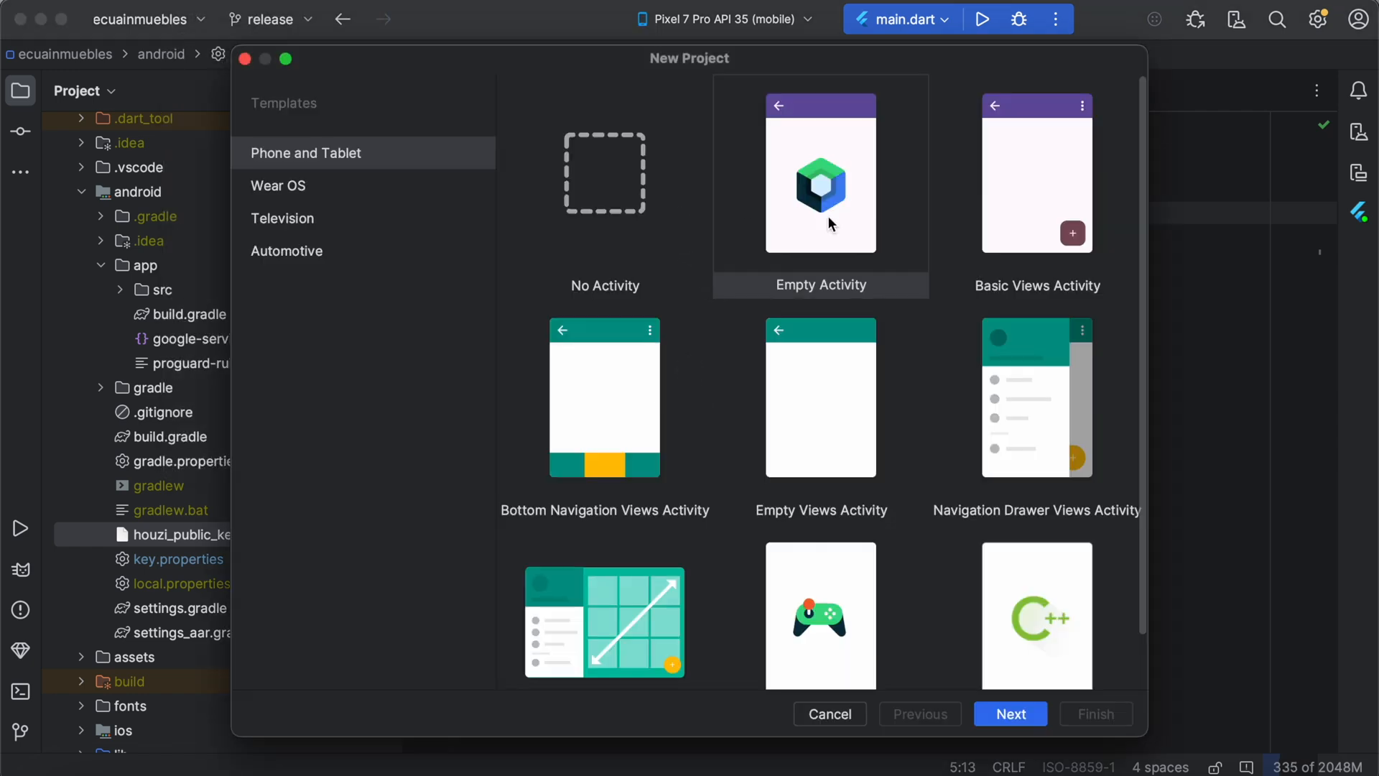
{"action": "left_click", "coordinate": [1010, 713]}
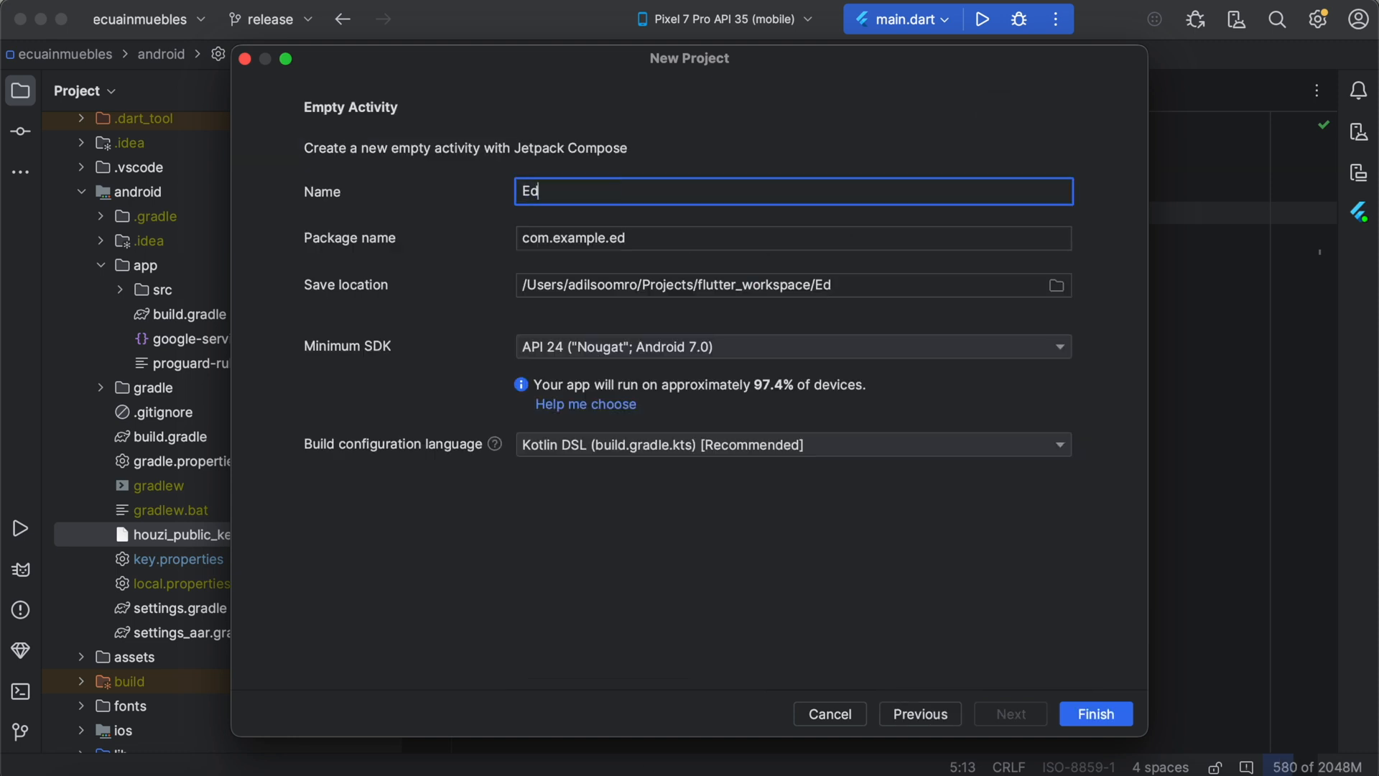
{"action": "type", "text": "geToEdge"}
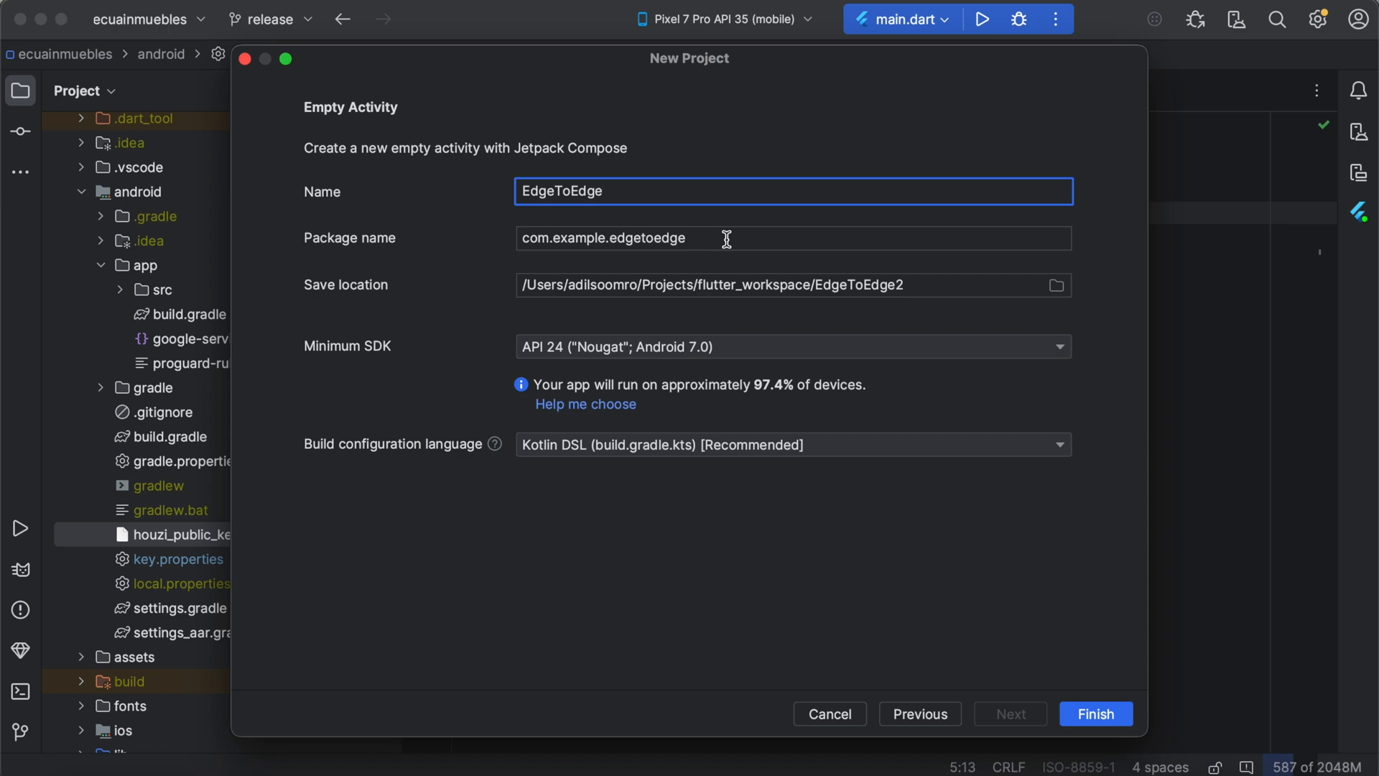
{"action": "left_click", "coordinate": [1094, 713]}
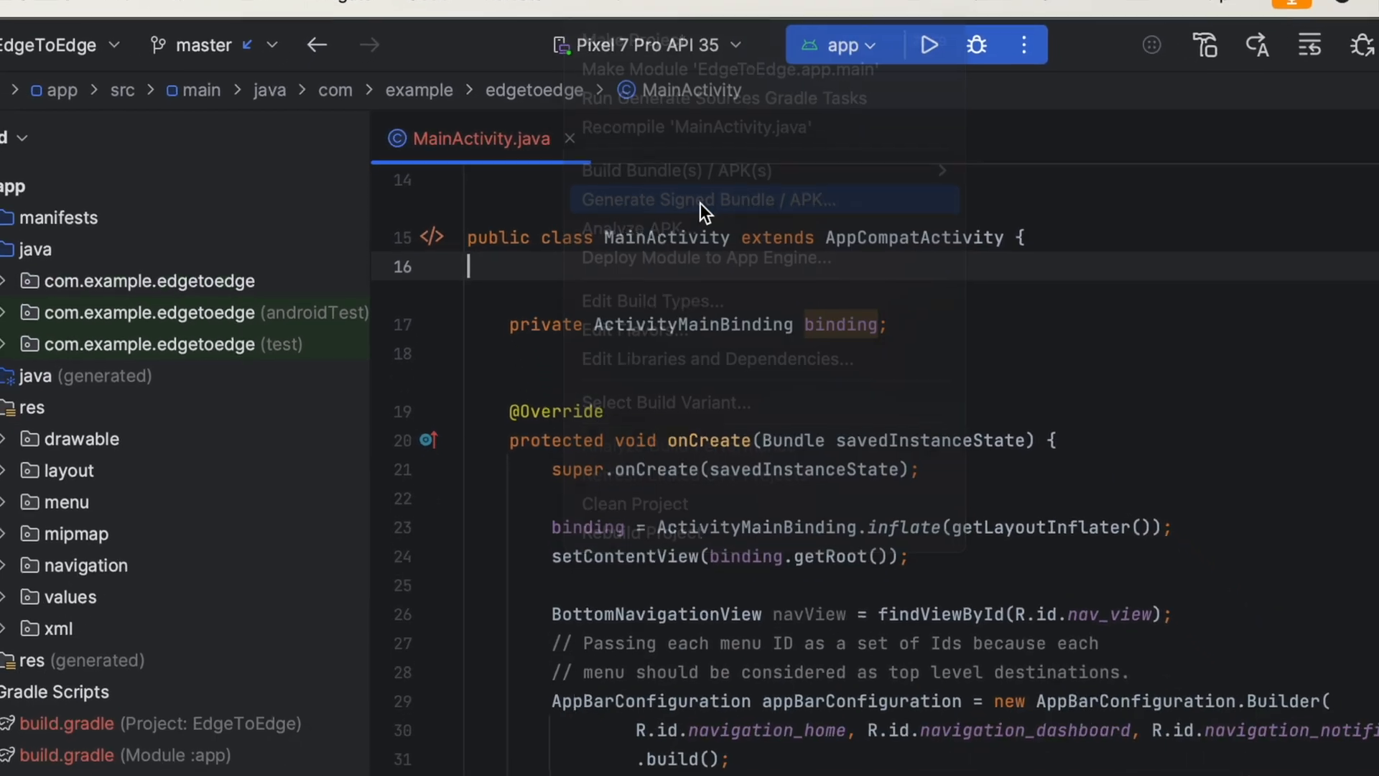
Start Generate Signed Bundle / APK and continue with Android App Bundle.
{"action": "left_click", "coordinate": [715, 199]}
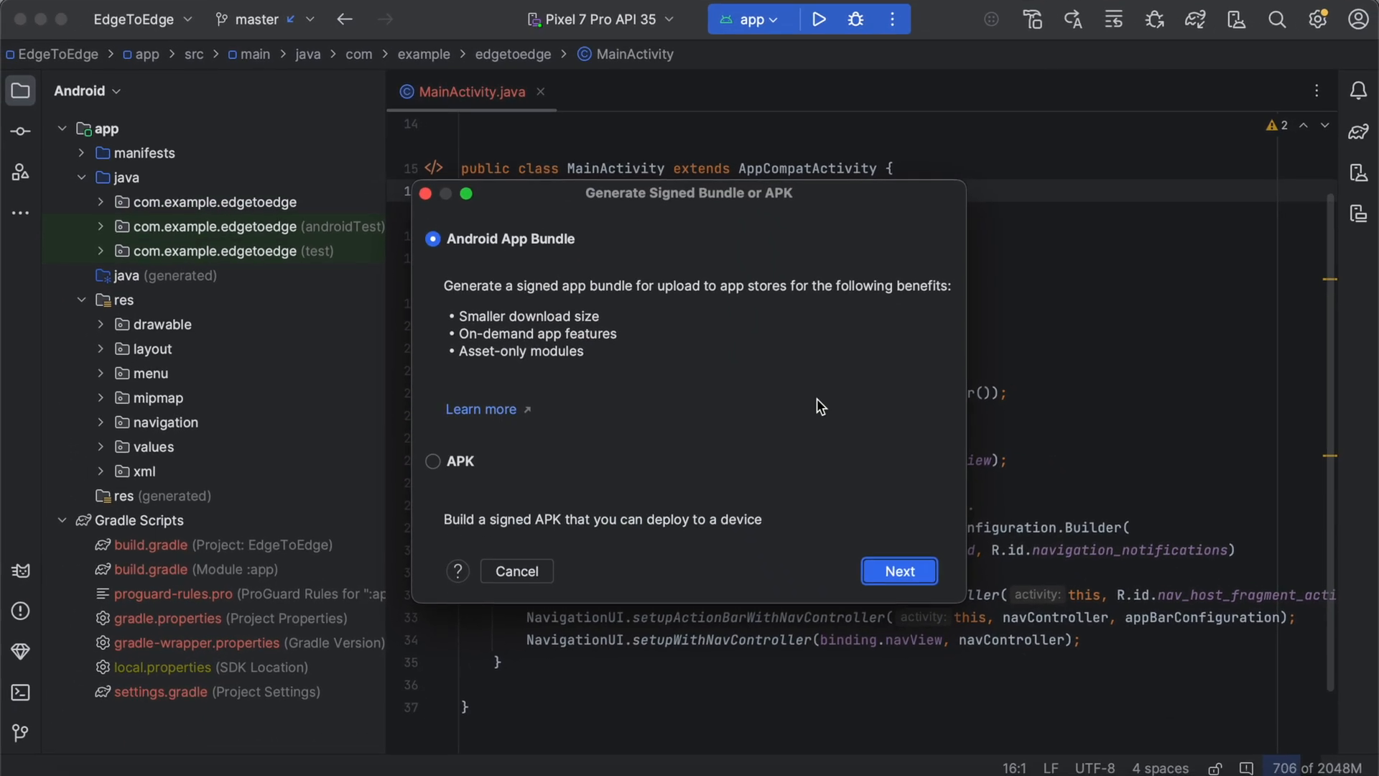
{"action": "mouse_move", "coordinate": [842, 446]}
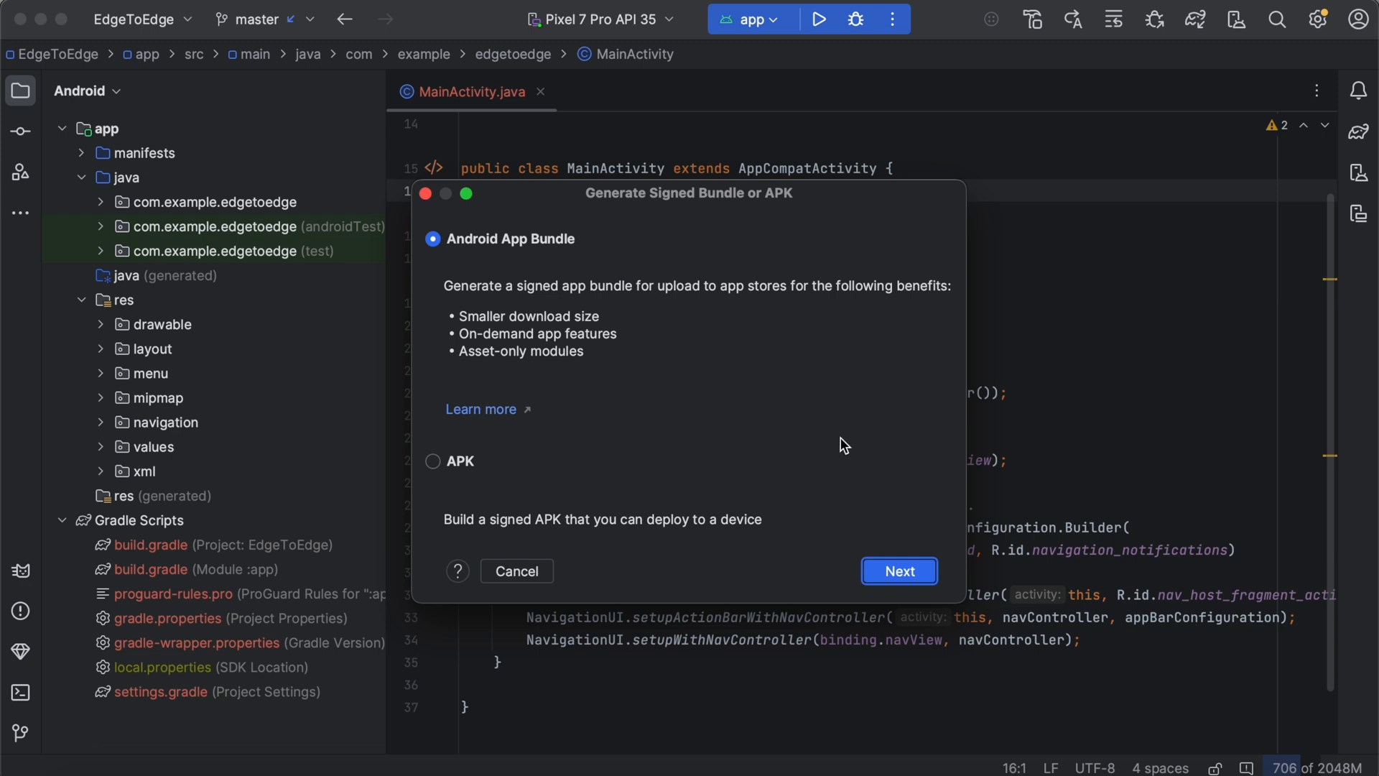
{"action": "mouse_move", "coordinate": [720, 487]}
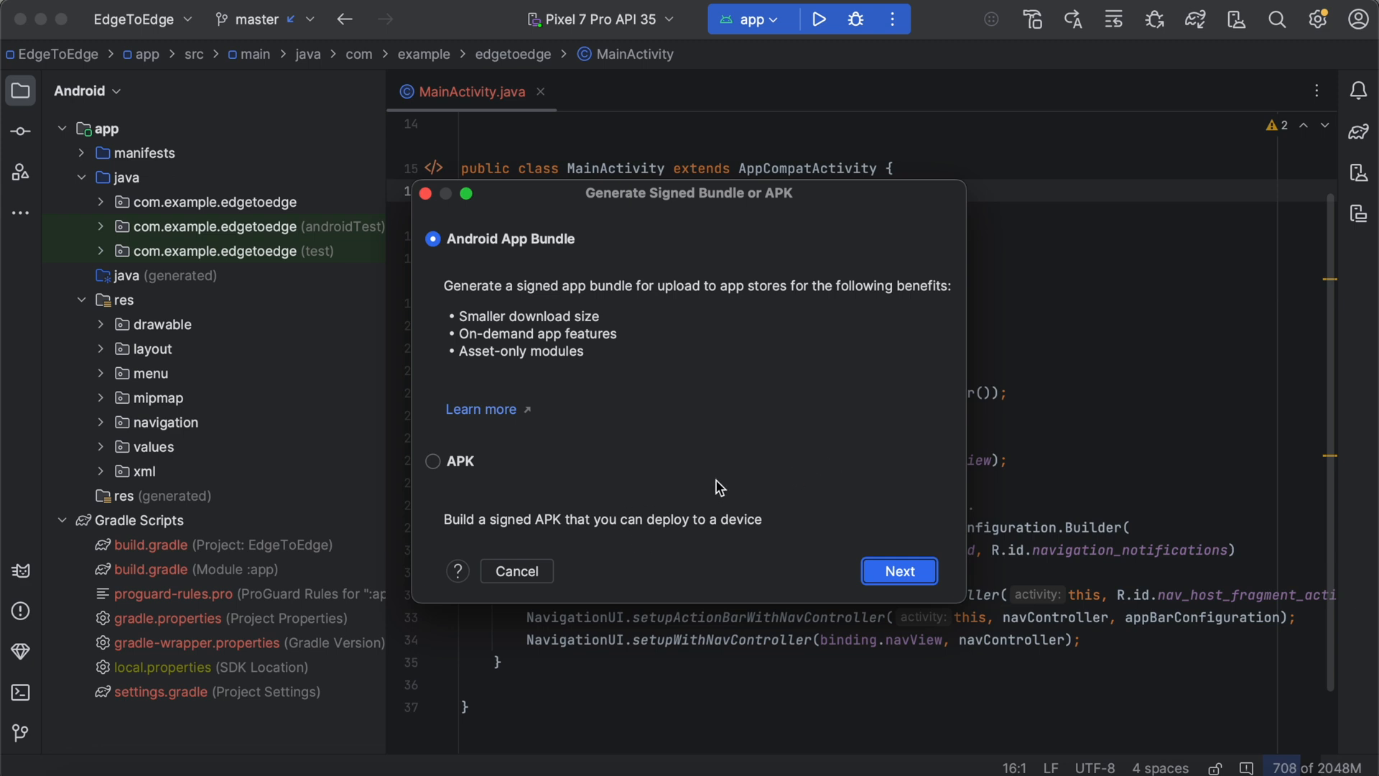
{"action": "left_click", "coordinate": [898, 571]}
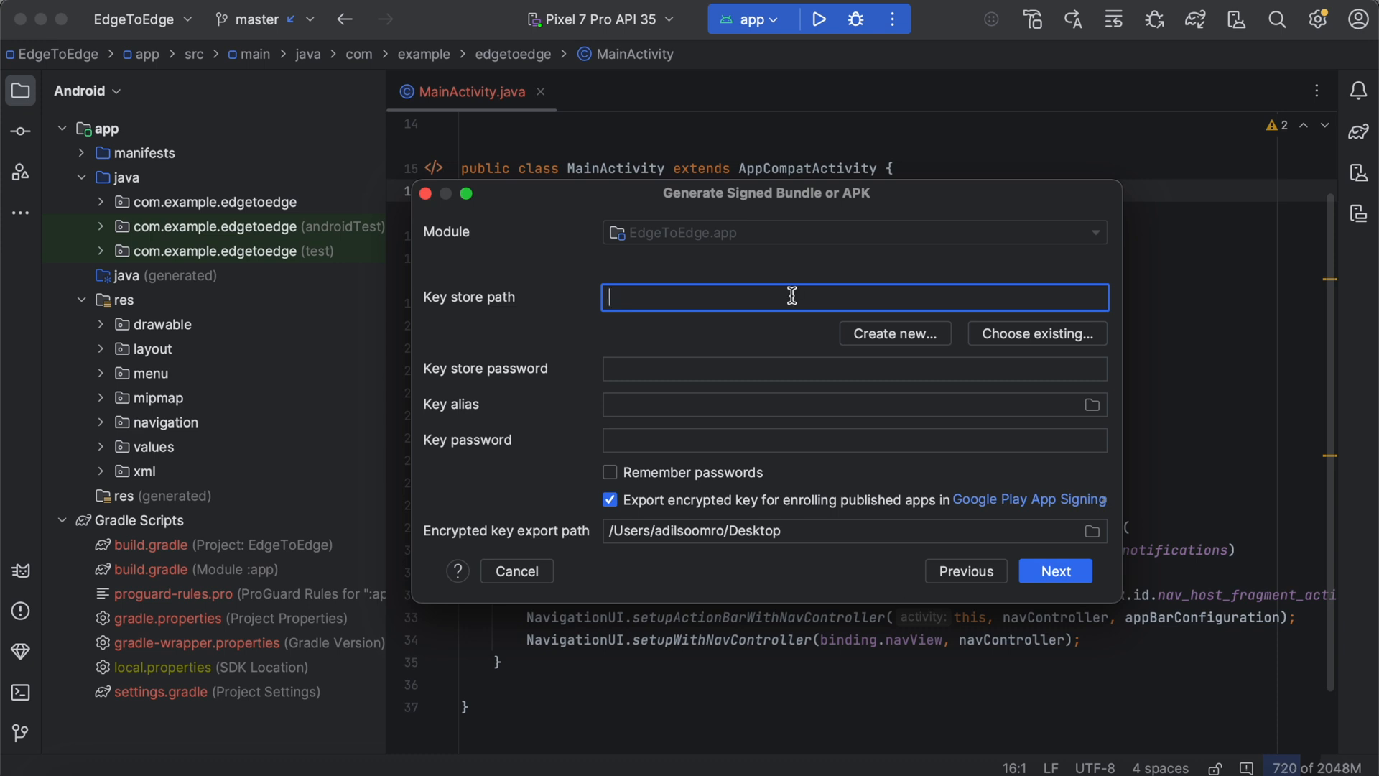
{"action": "mouse_move", "coordinate": [992, 352]}
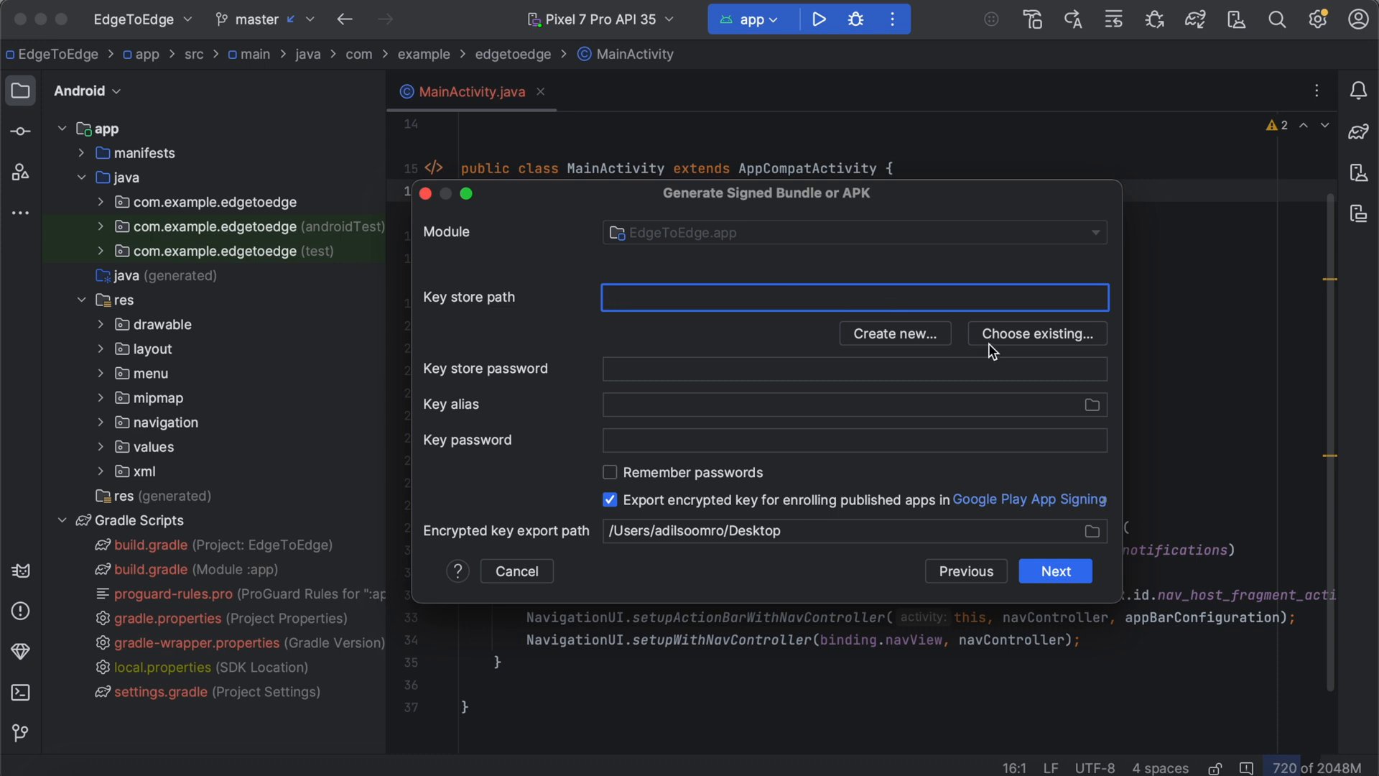
{"action": "mouse_move", "coordinate": [1003, 344]}
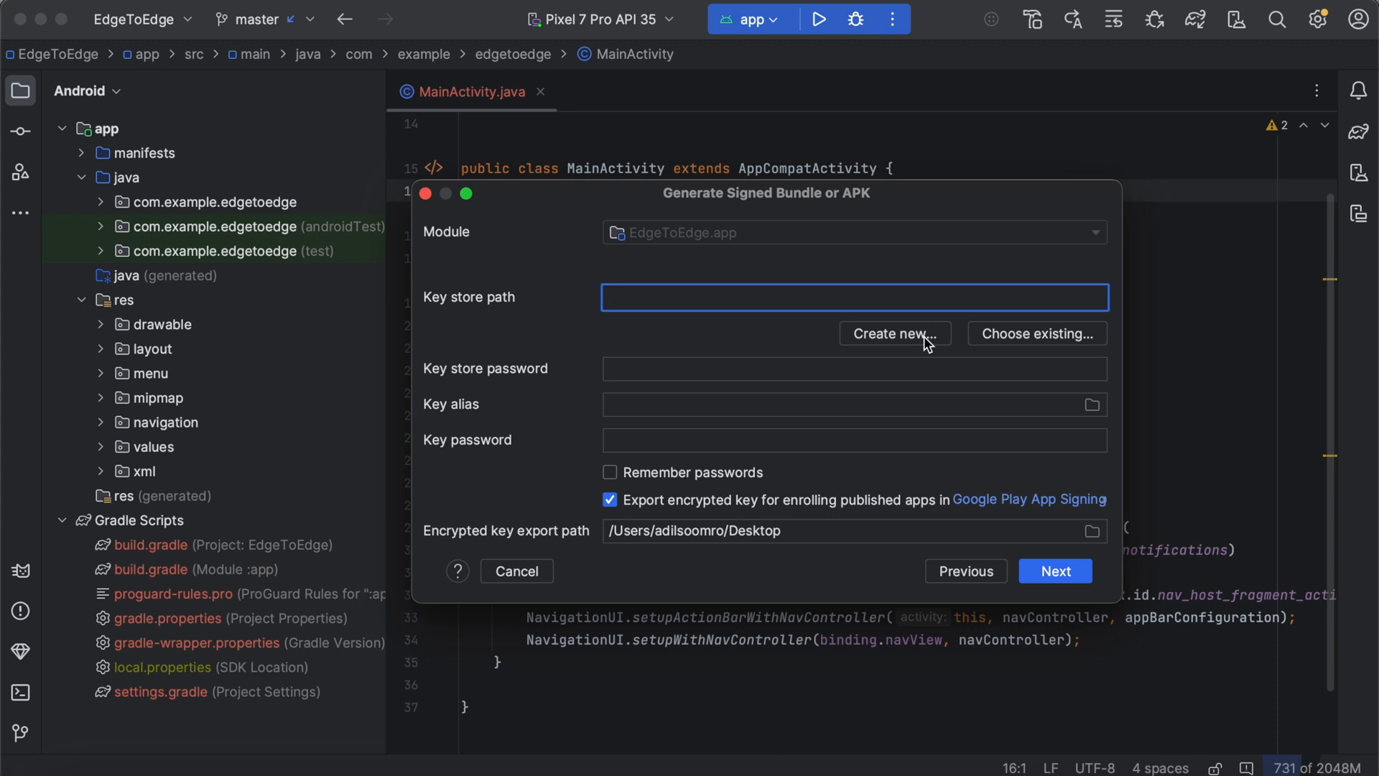
Define new keystore my_app_keystore.jks: passwords, alias 'private', 25-year validity, certificate fields.
{"action": "left_click", "coordinate": [893, 333]}
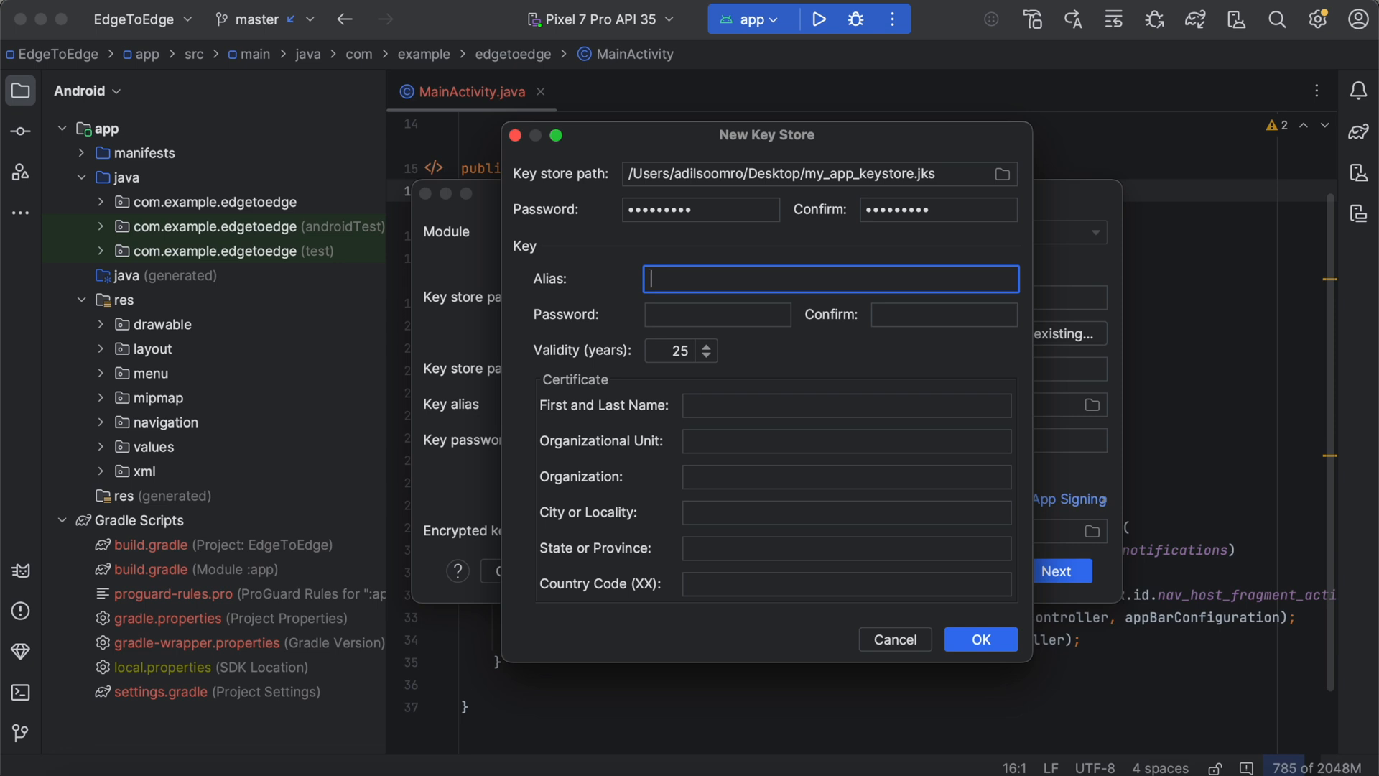
{"action": "type", "text": "private"}
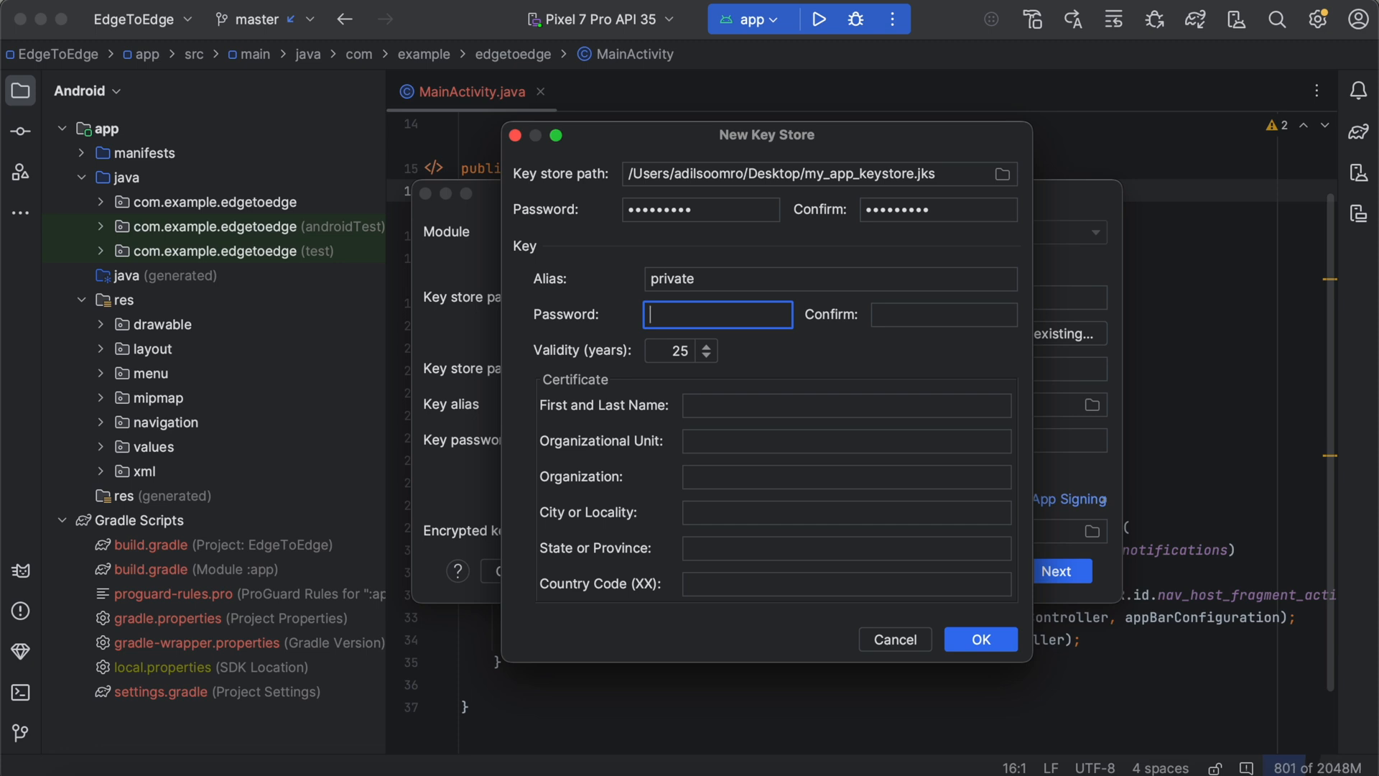
{"action": "type", "text": "password"}
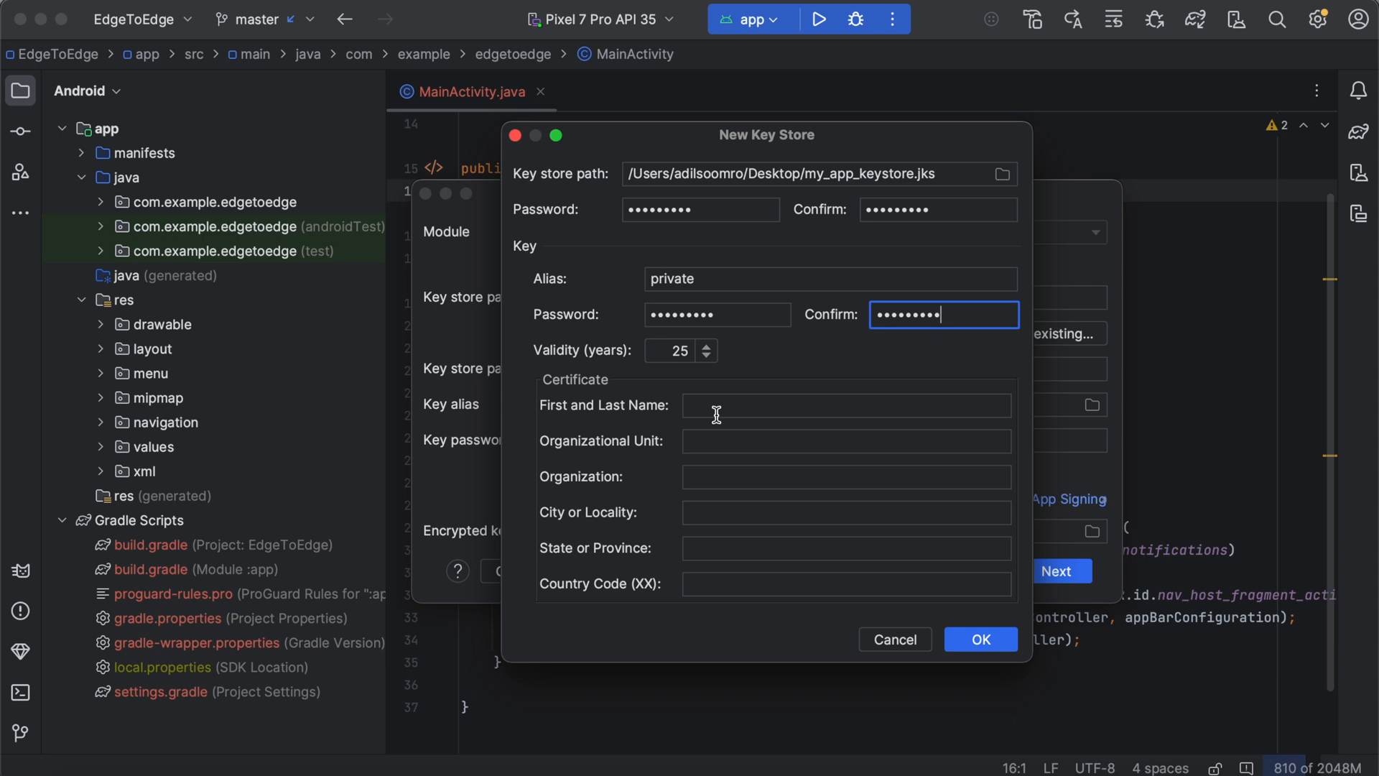
{"action": "mouse_move", "coordinate": [664, 442]}
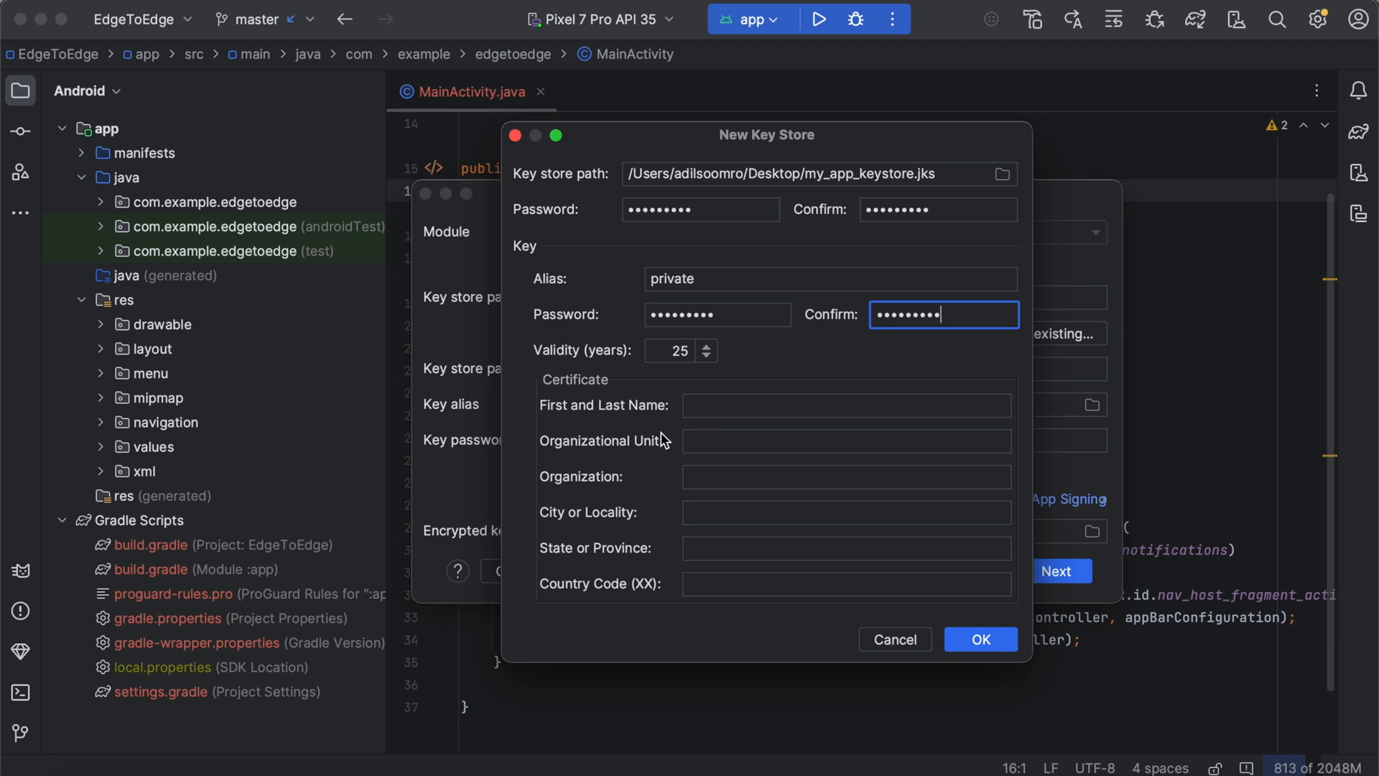
{"action": "left_click", "coordinate": [677, 350]}
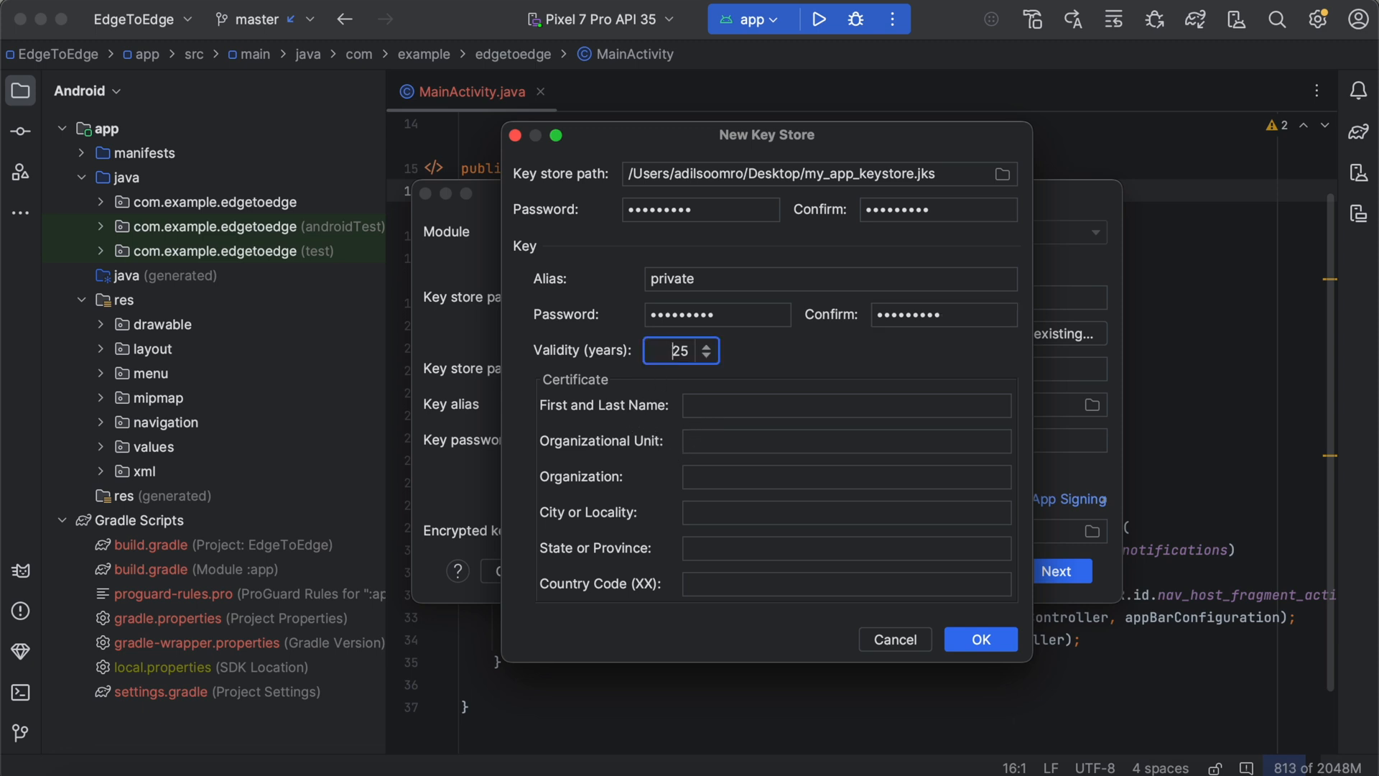
{"action": "left_click", "coordinate": [845, 405]}
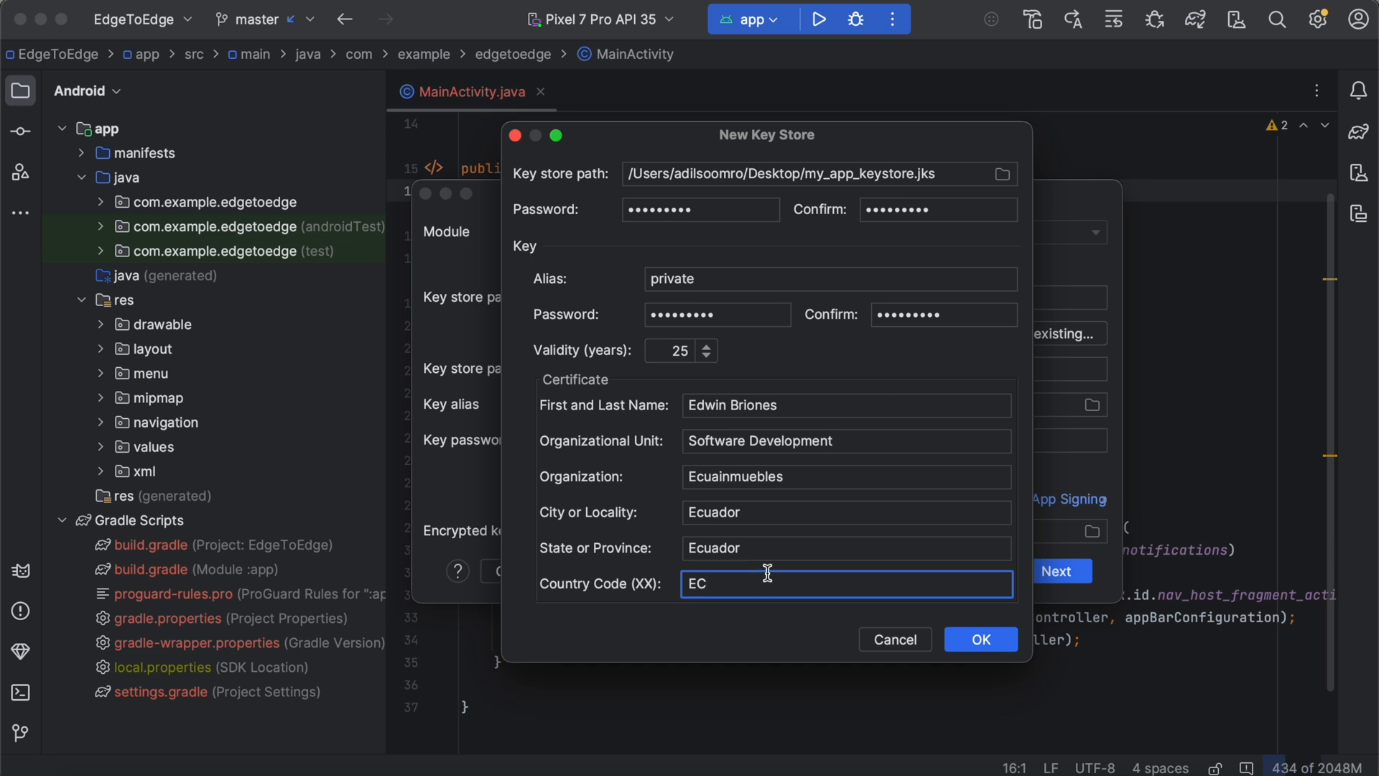
Confirm keystore creation and paste my_app_keystore.jks into ecuainmuebles' android folder.
{"action": "left_click", "coordinate": [979, 639]}
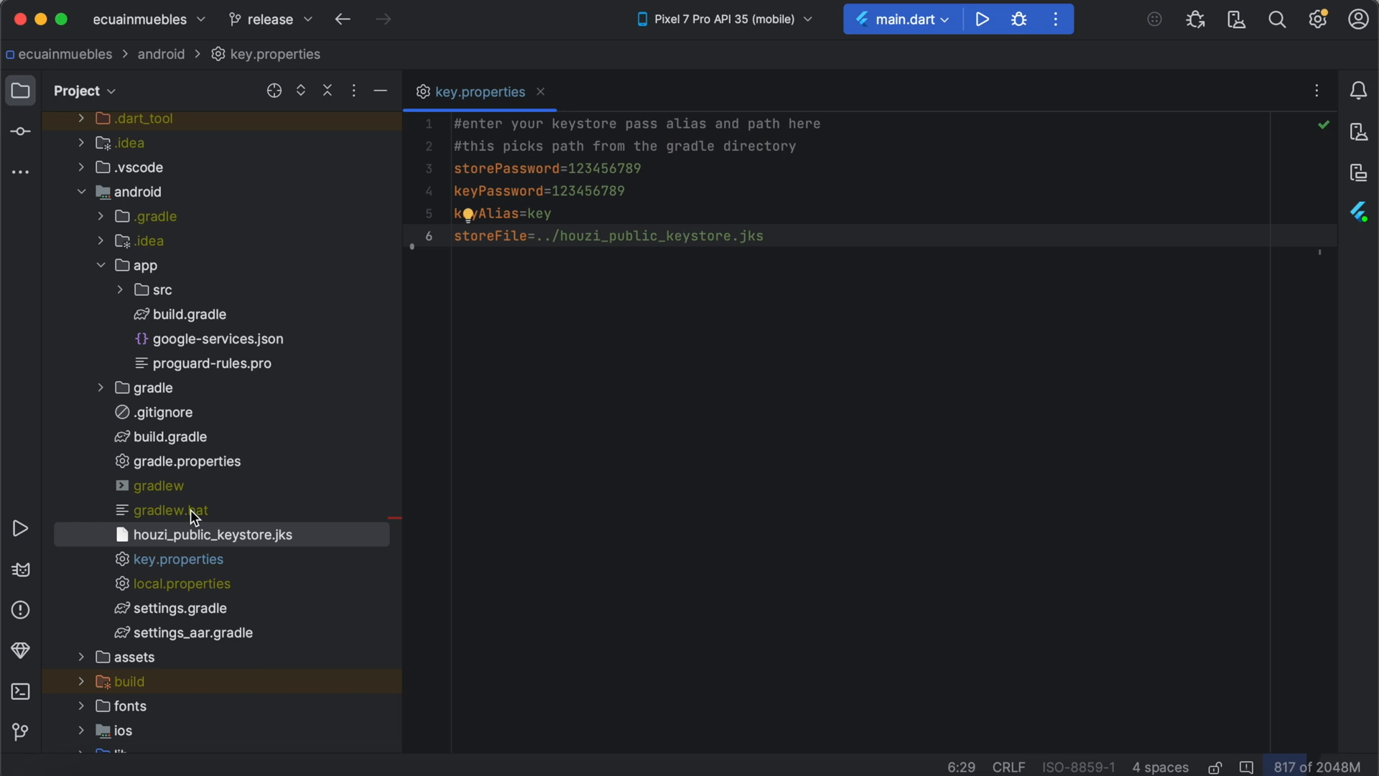
{"action": "key", "text": "cmd+v"}
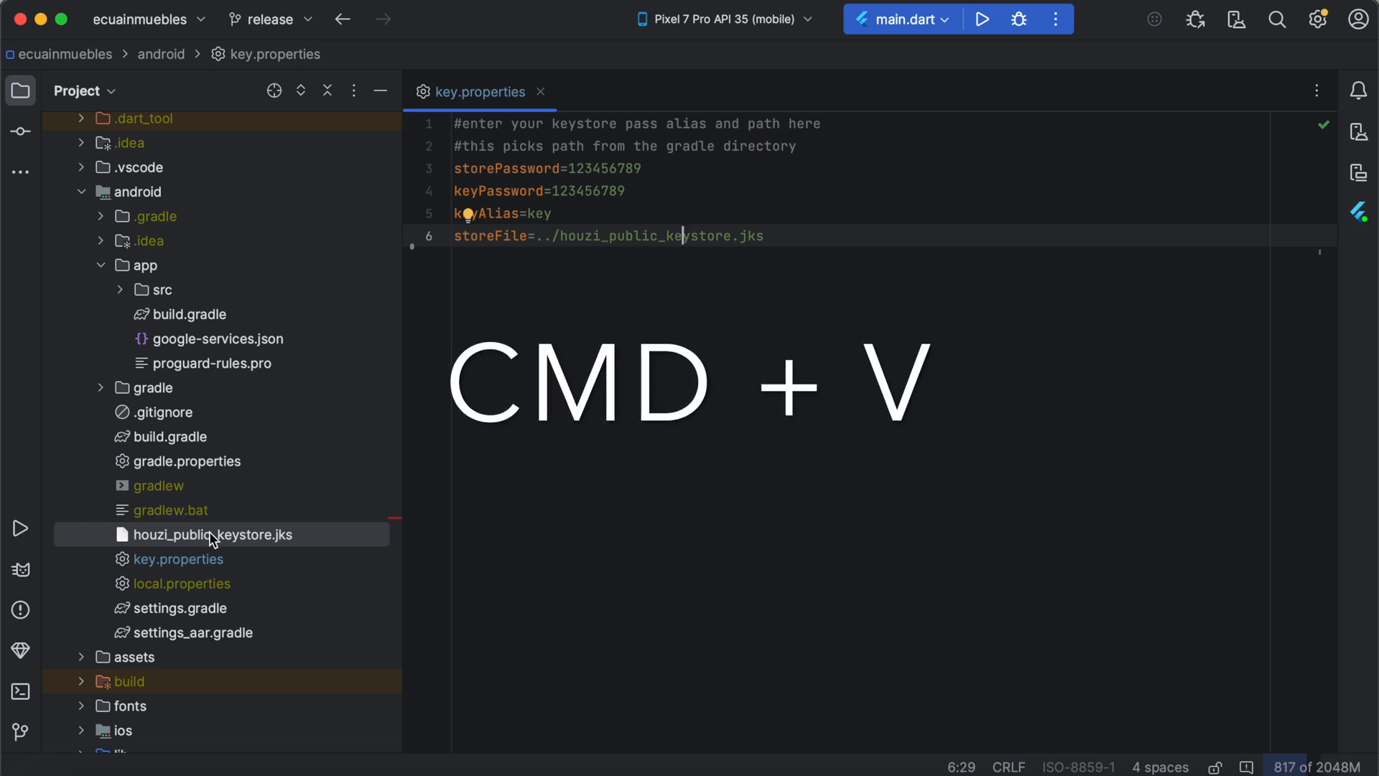
{"action": "key", "text": "cmd+v"}
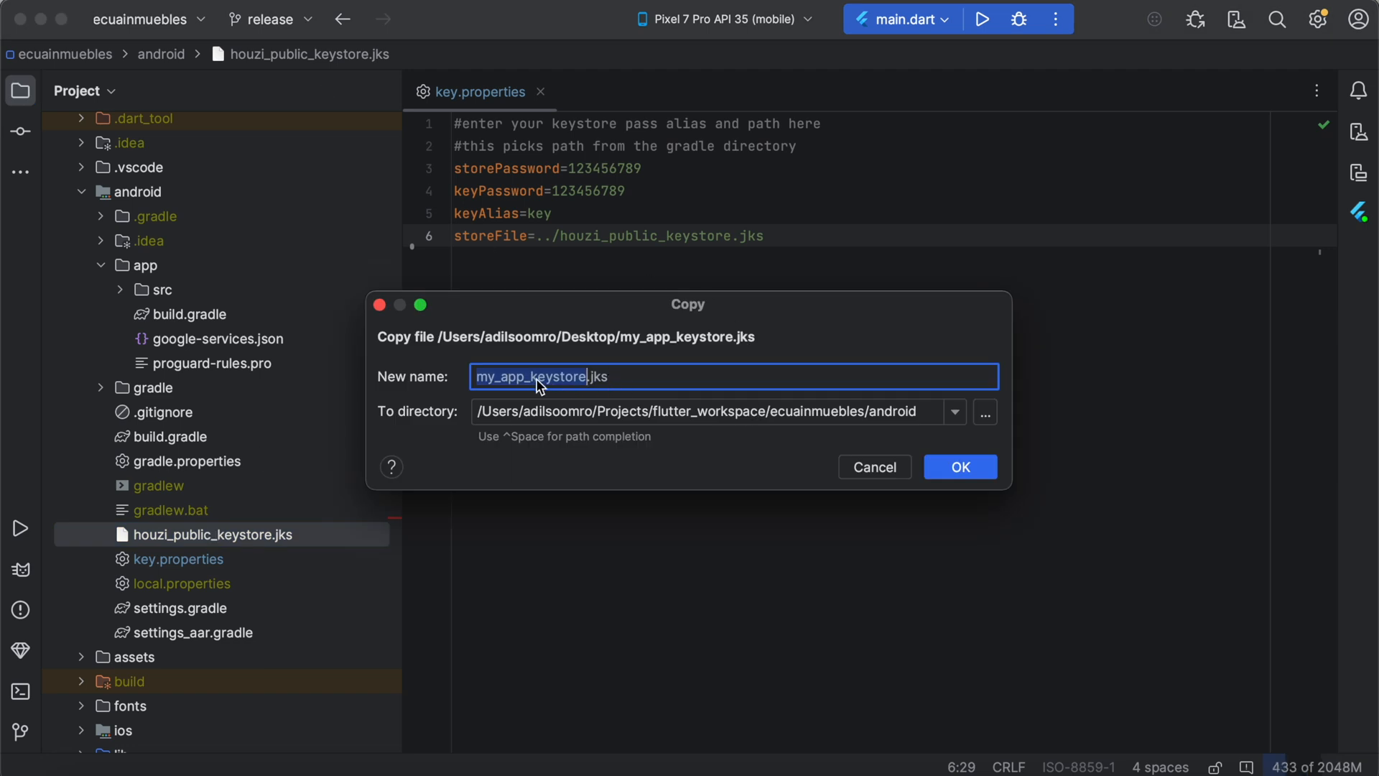
{"action": "left_click", "coordinate": [959, 467]}
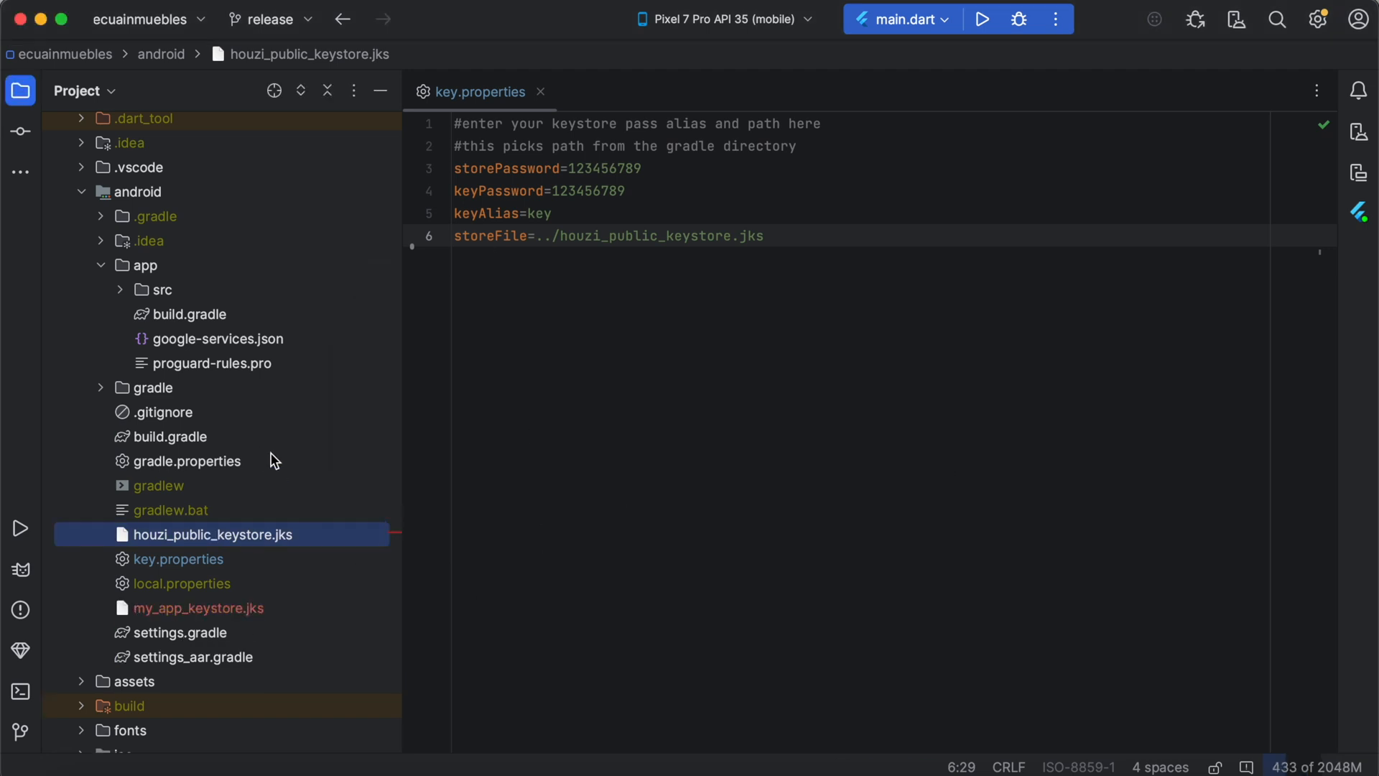
{"action": "left_click", "coordinate": [197, 607]}
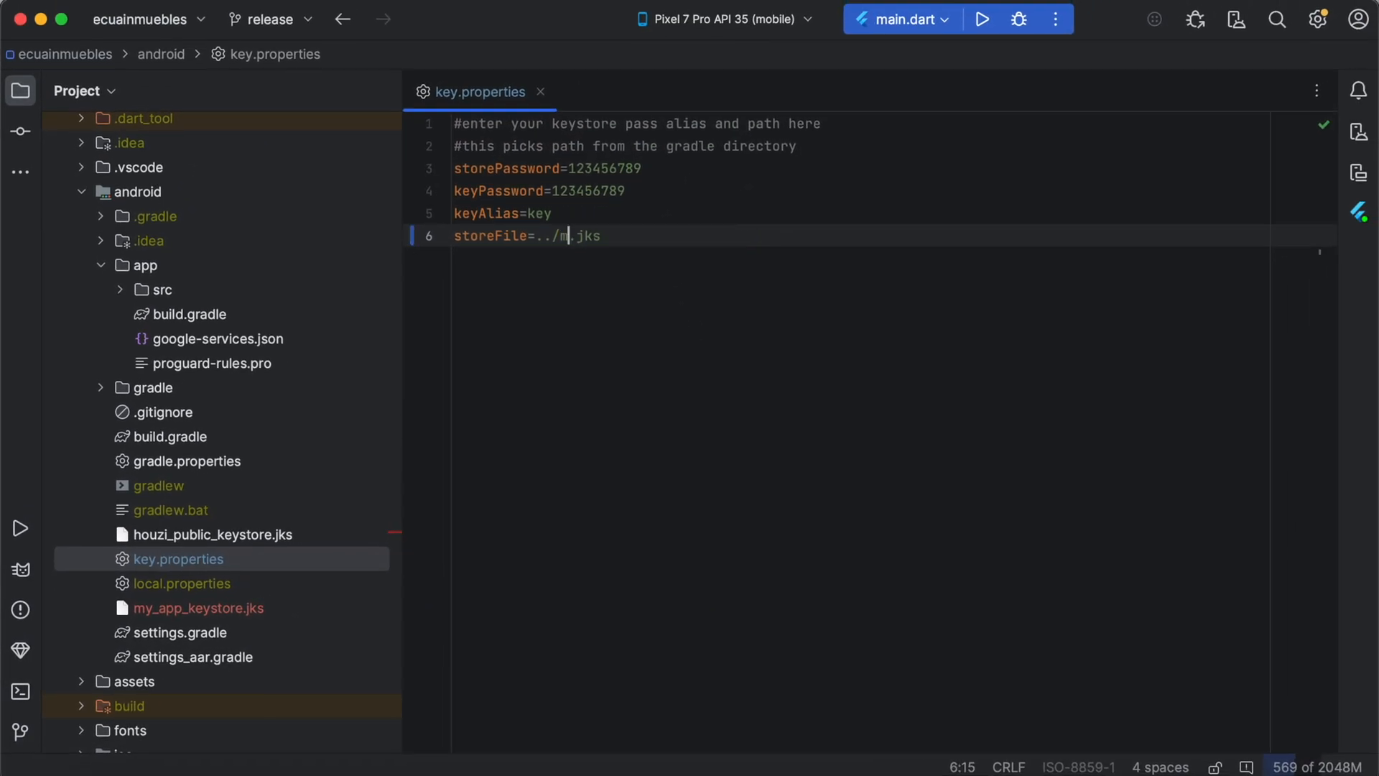
Retype storeFile as ../my_app_keystore.jks and replace the old keyAlias with 'private'.
{"action": "type", "text": "y_app_"}
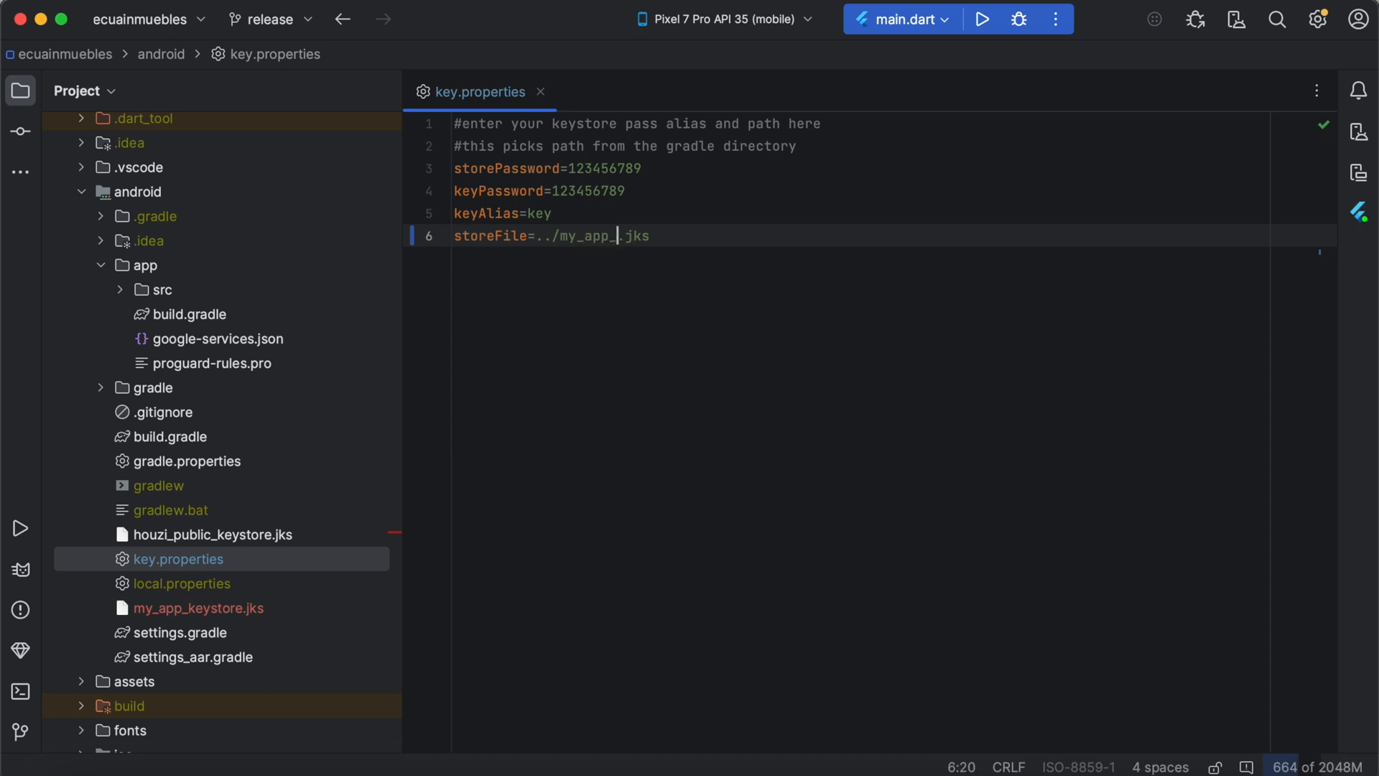
{"action": "type", "text": "keystore"}
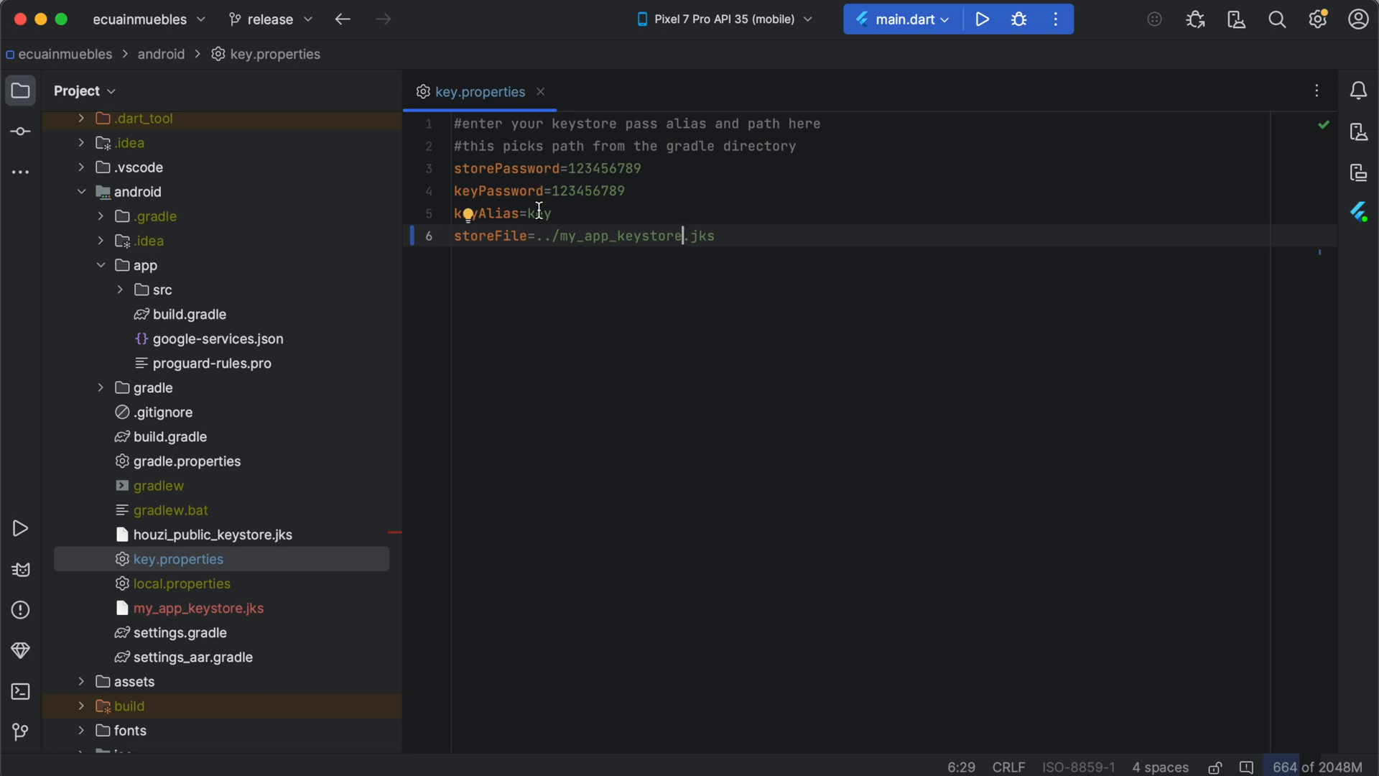
{"action": "double_click", "coordinate": [538, 213]}
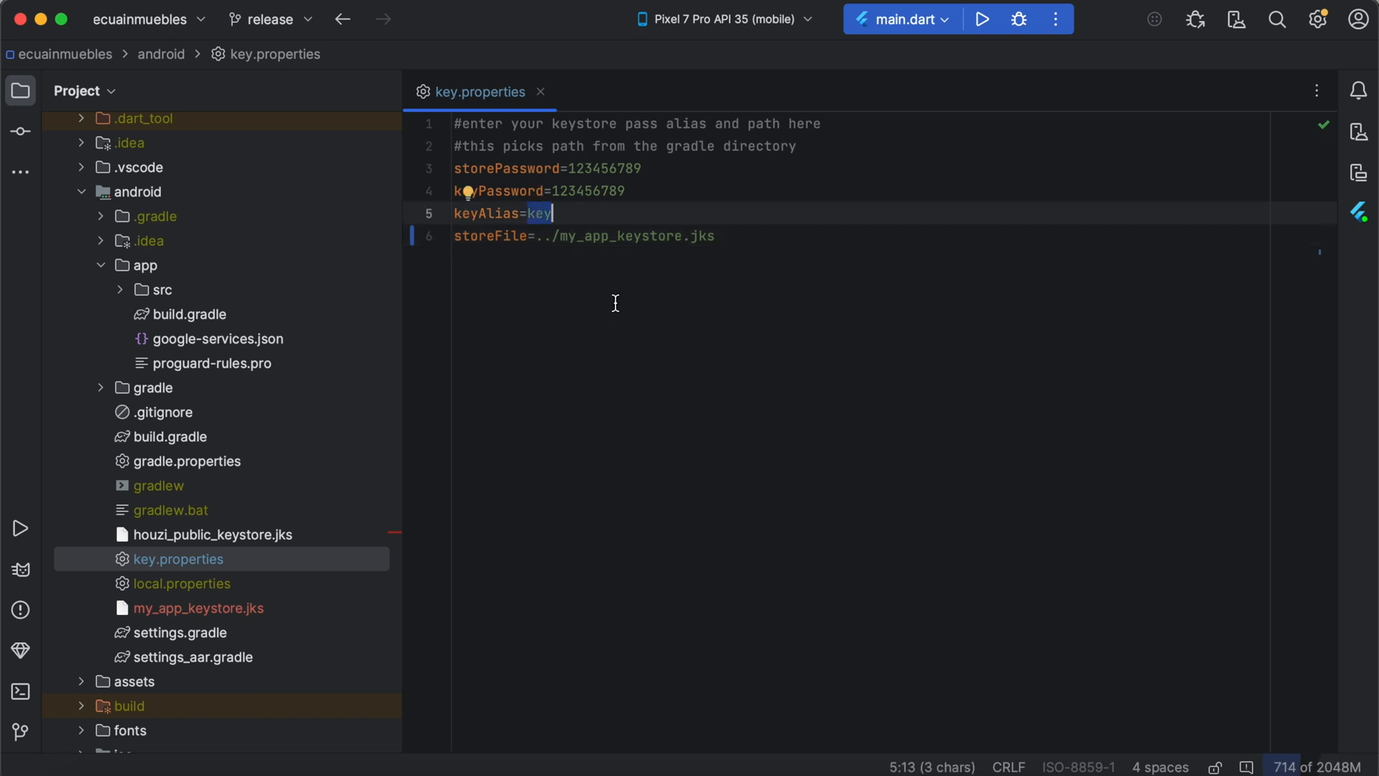
{"action": "type", "text": "private"}
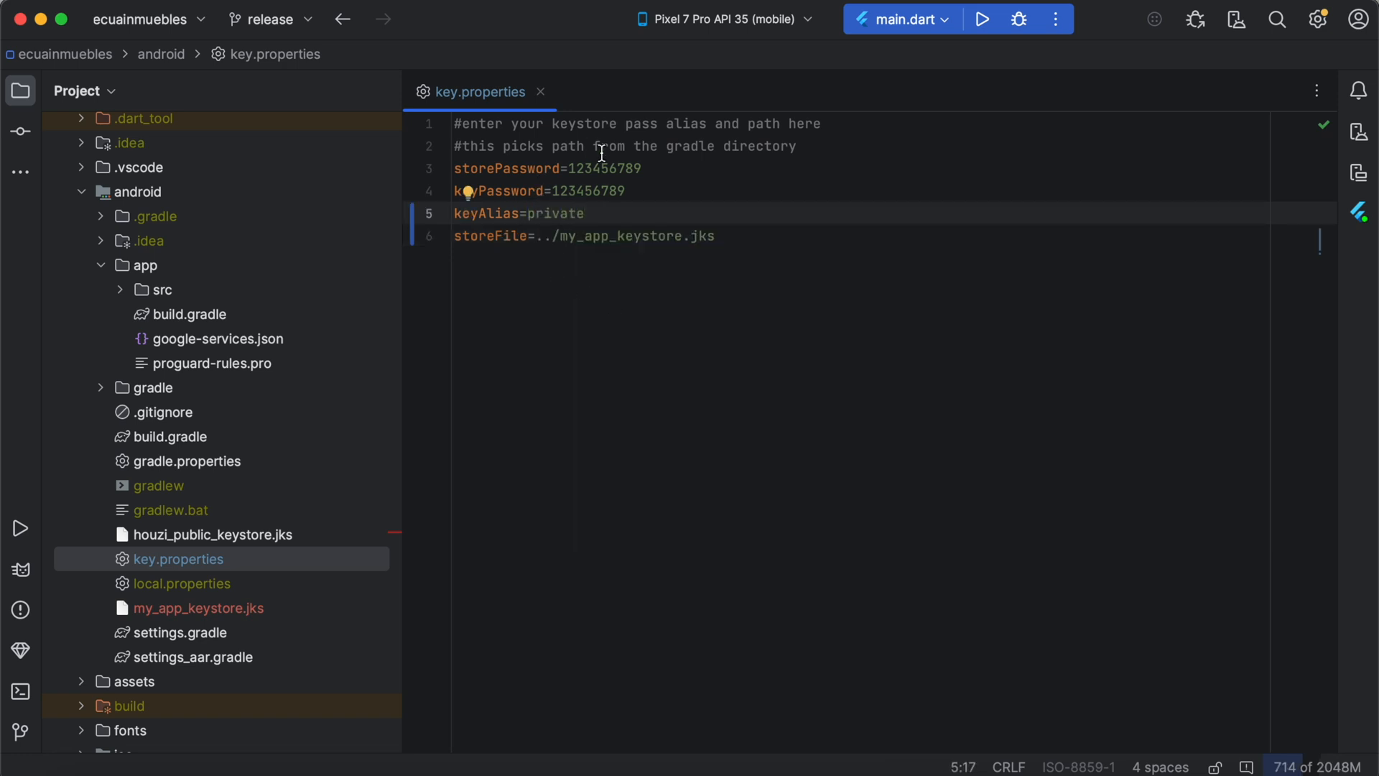
{"action": "double_click", "coordinate": [506, 169]}
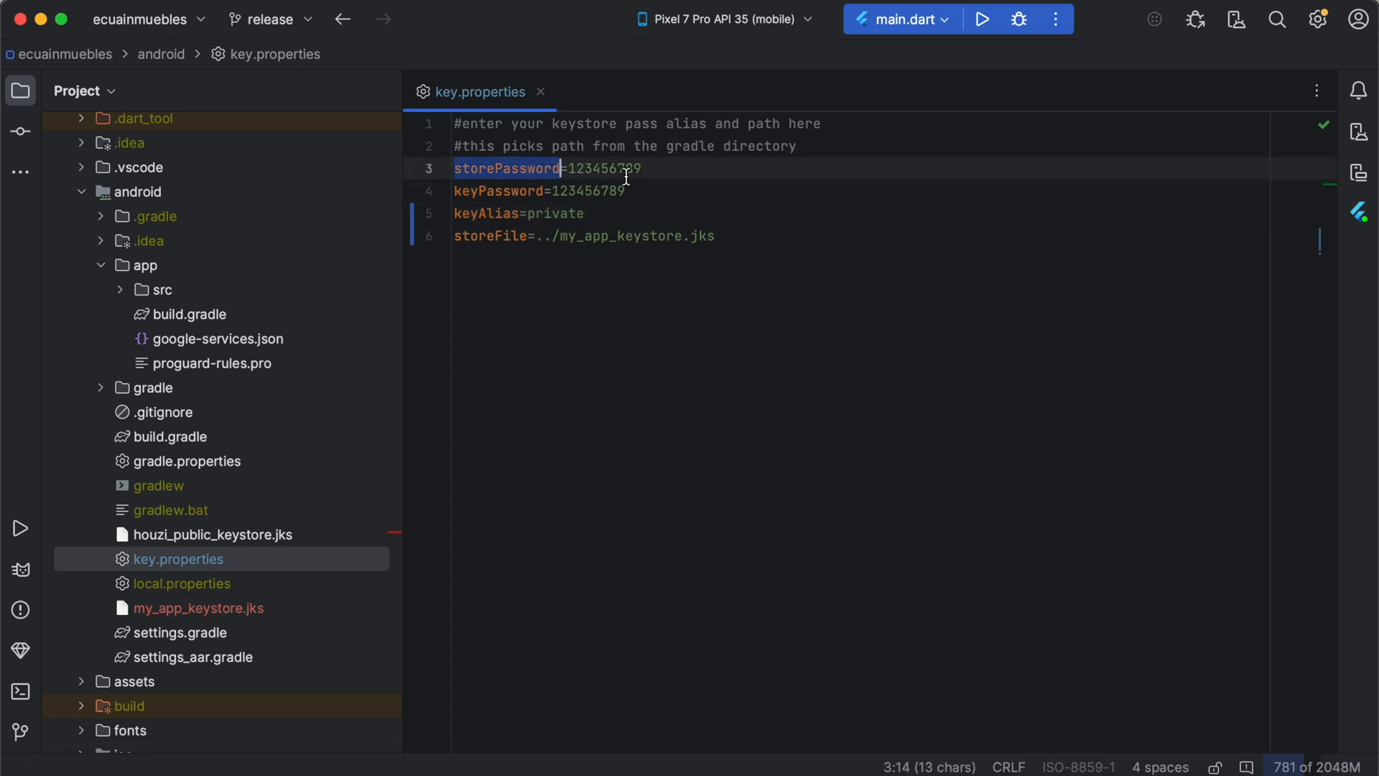
{"action": "left_click", "coordinate": [583, 214]}
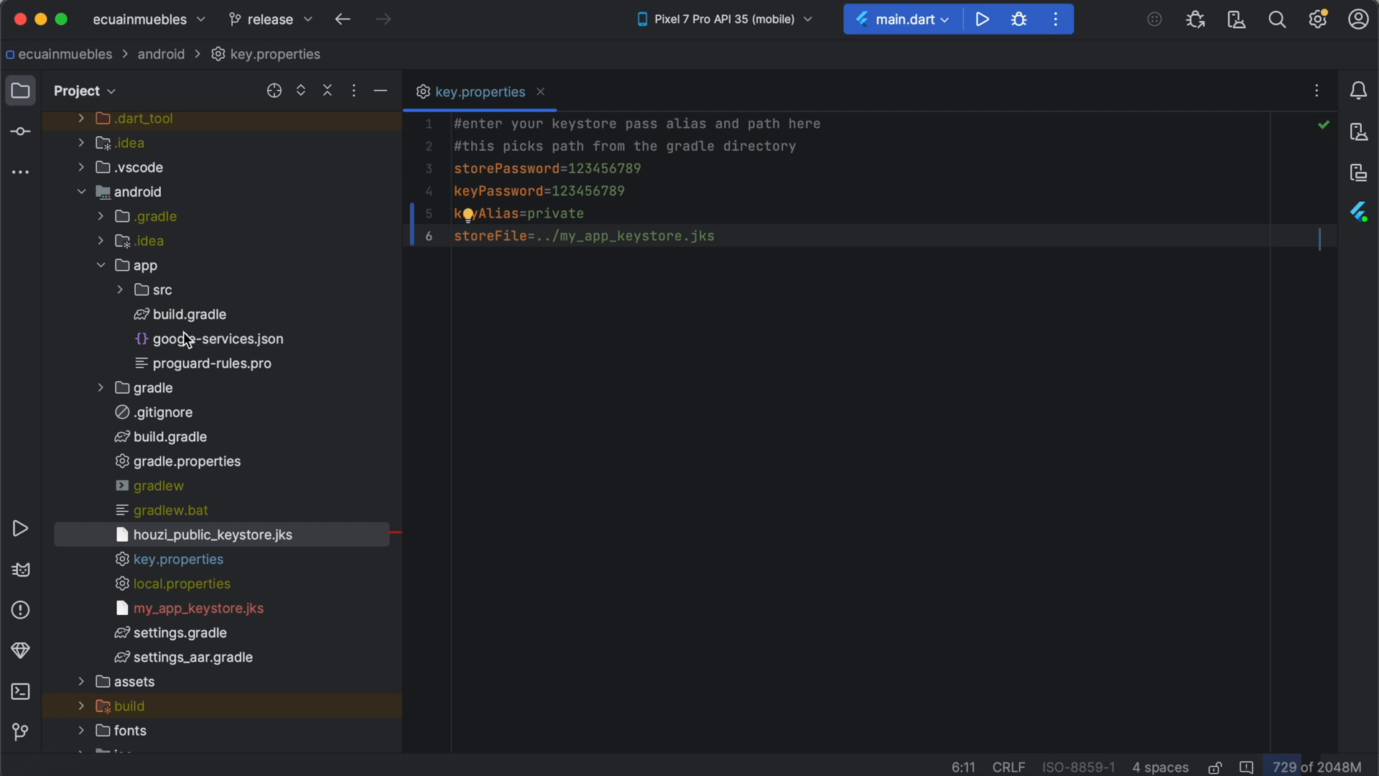
{"action": "left_click", "coordinate": [143, 265]}
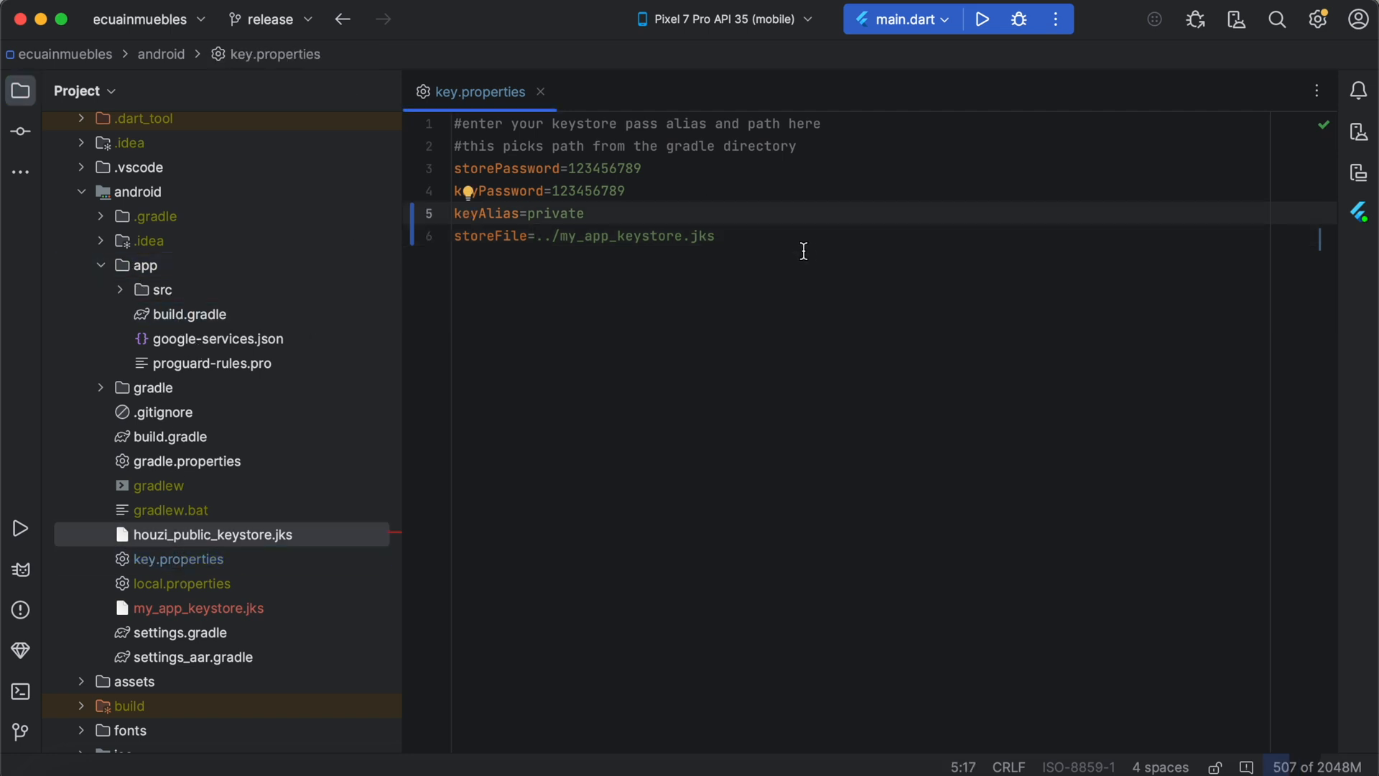
{"action": "left_click", "coordinate": [716, 235]}
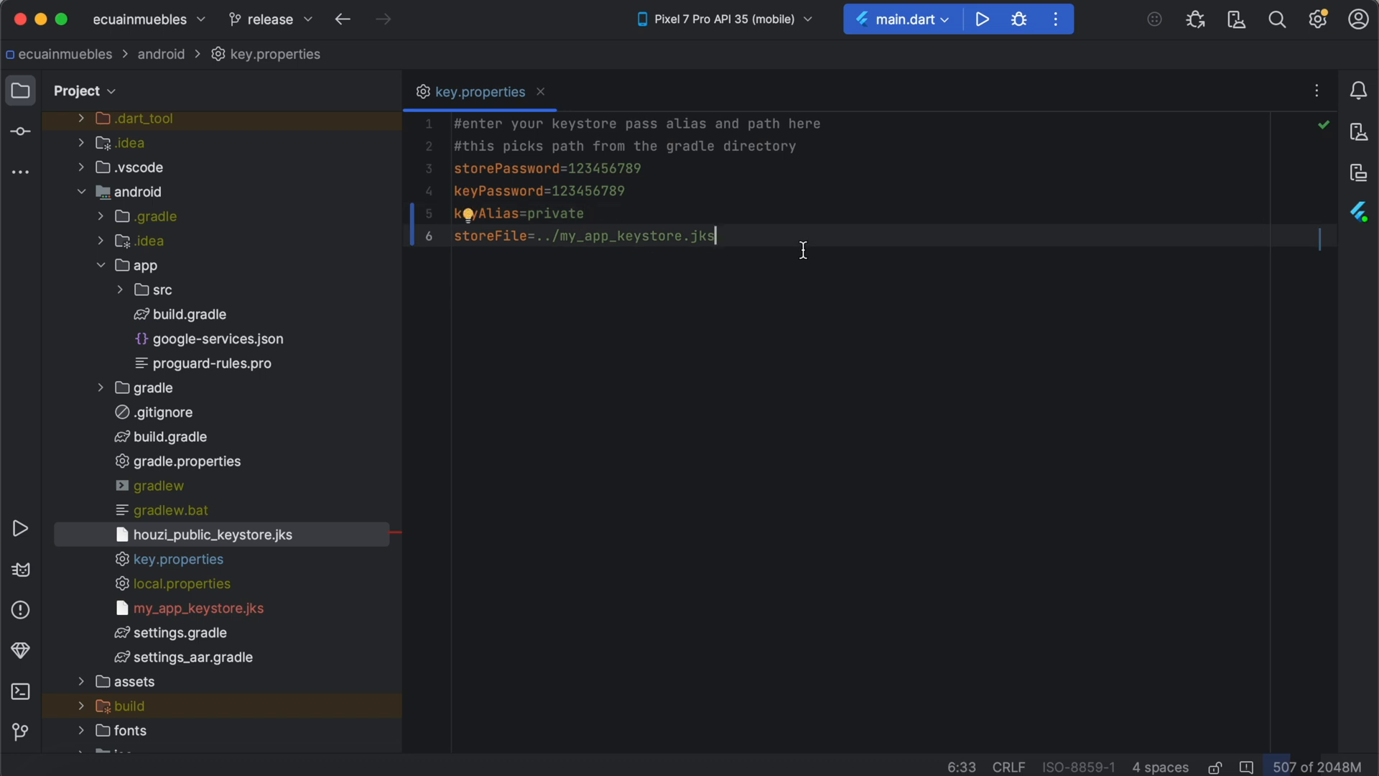
{"action": "mouse_move", "coordinate": [244, 542]}
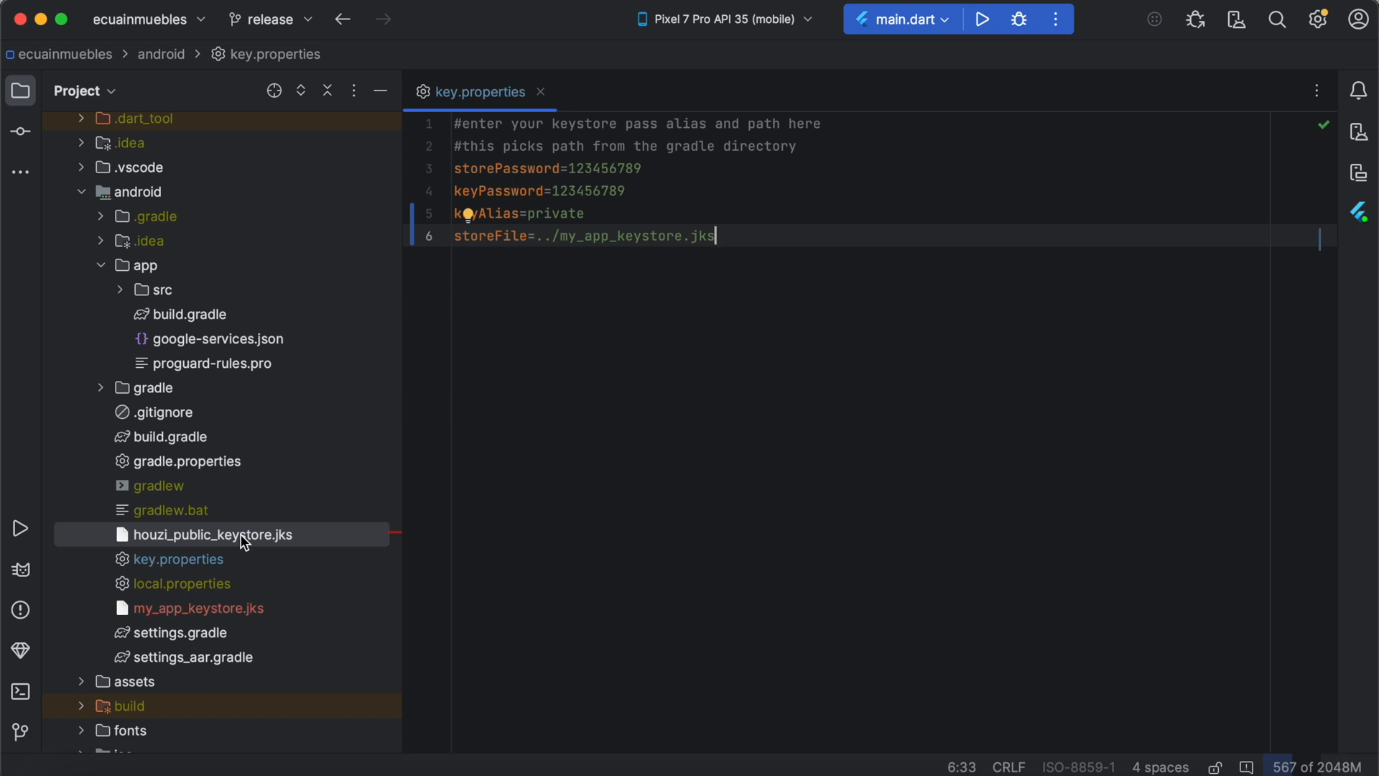
{"action": "mouse_move", "coordinate": [52, 506]}
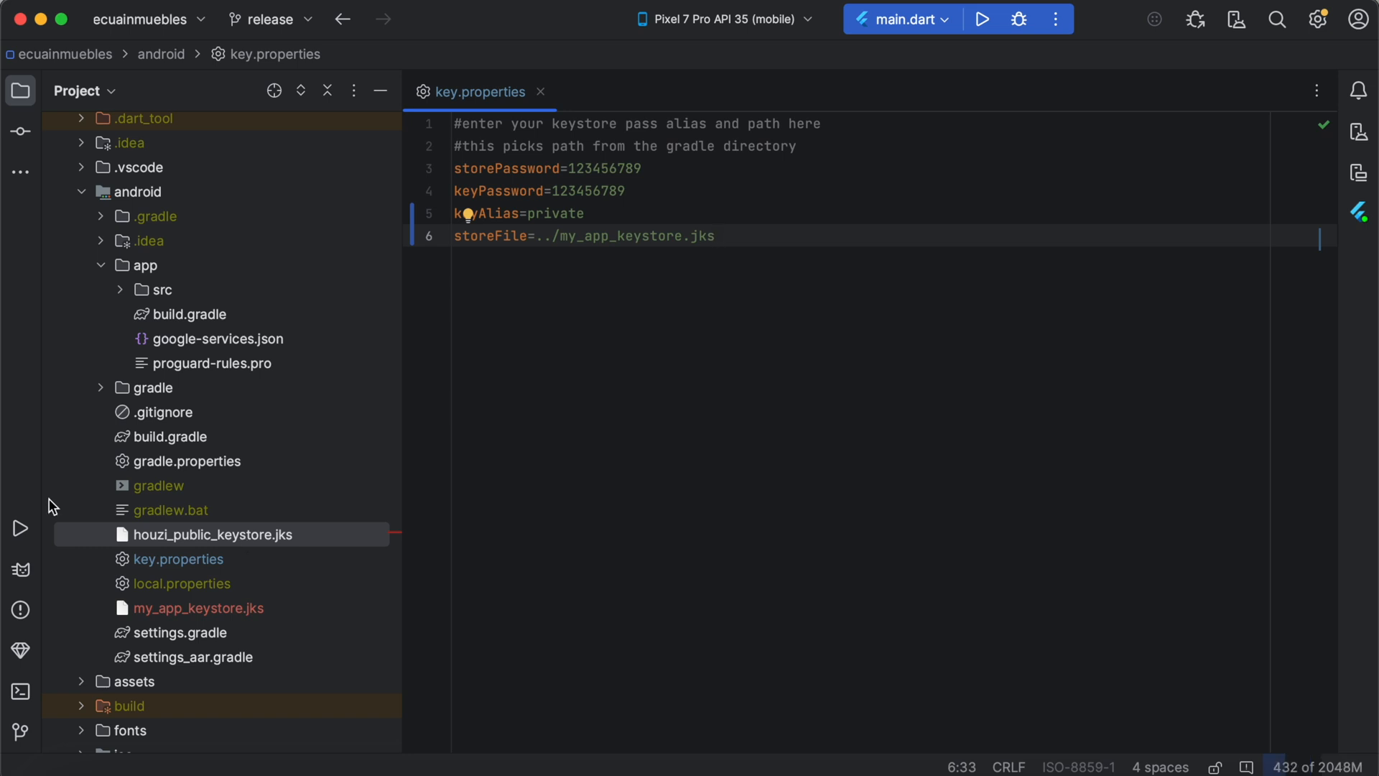